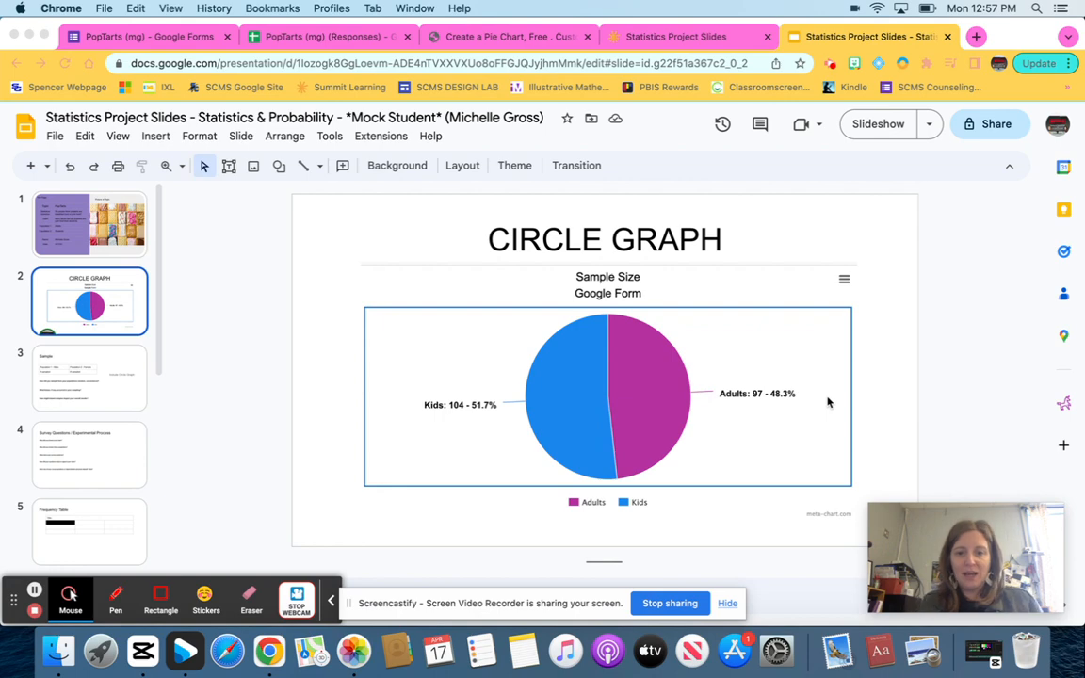
mouse_move(727, 402)
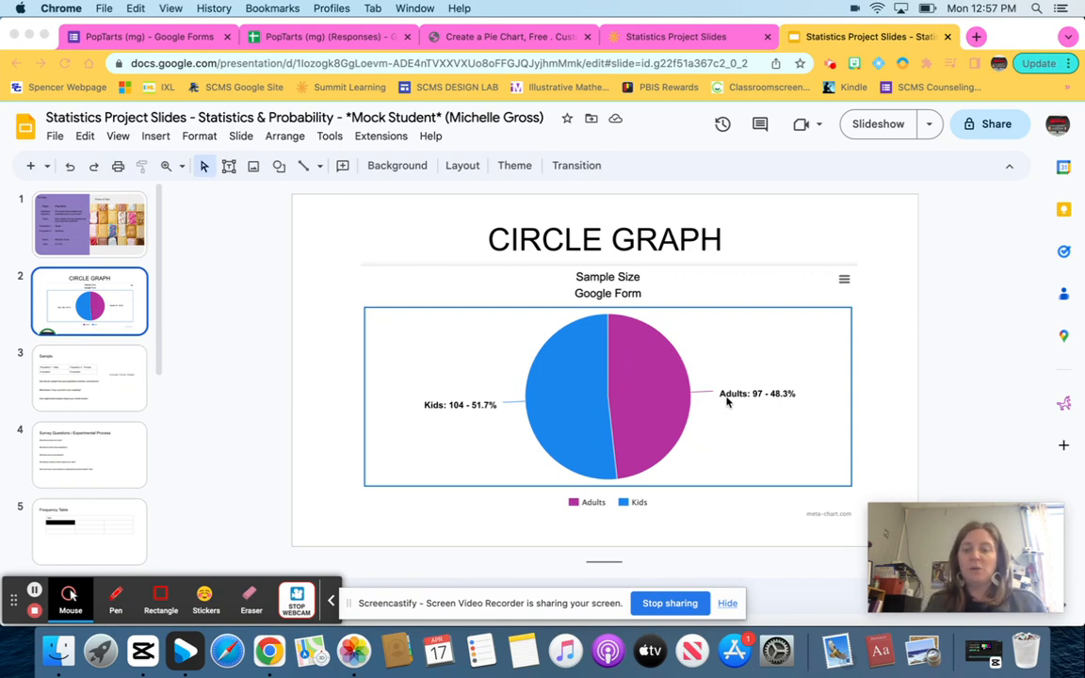
mouse_move(532, 412)
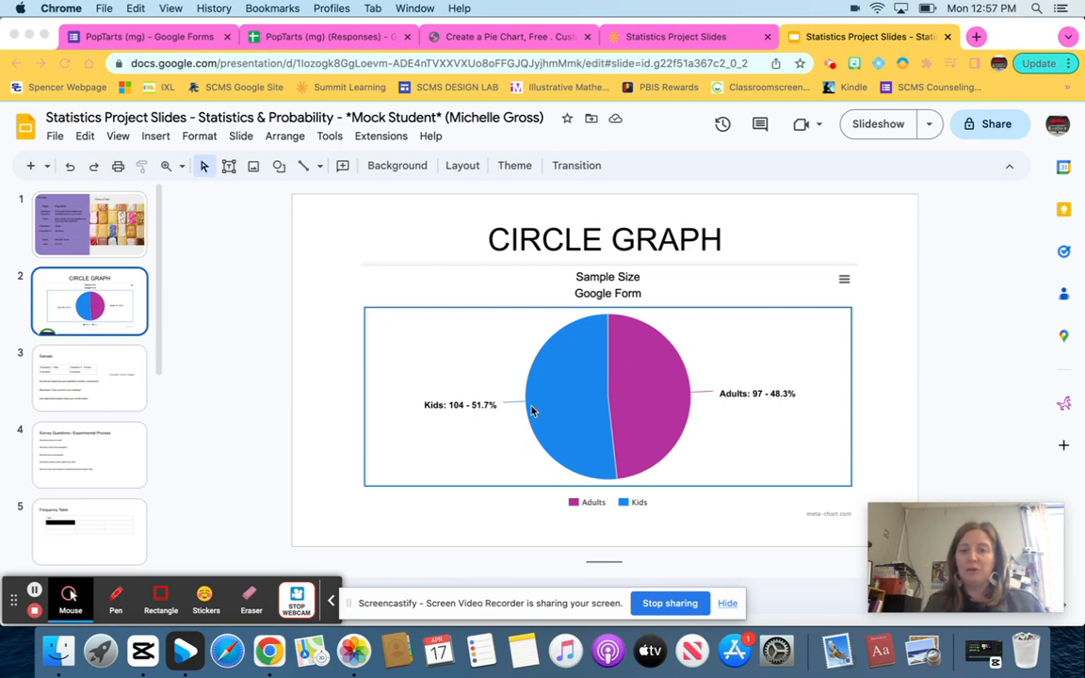
mouse_move(499, 452)
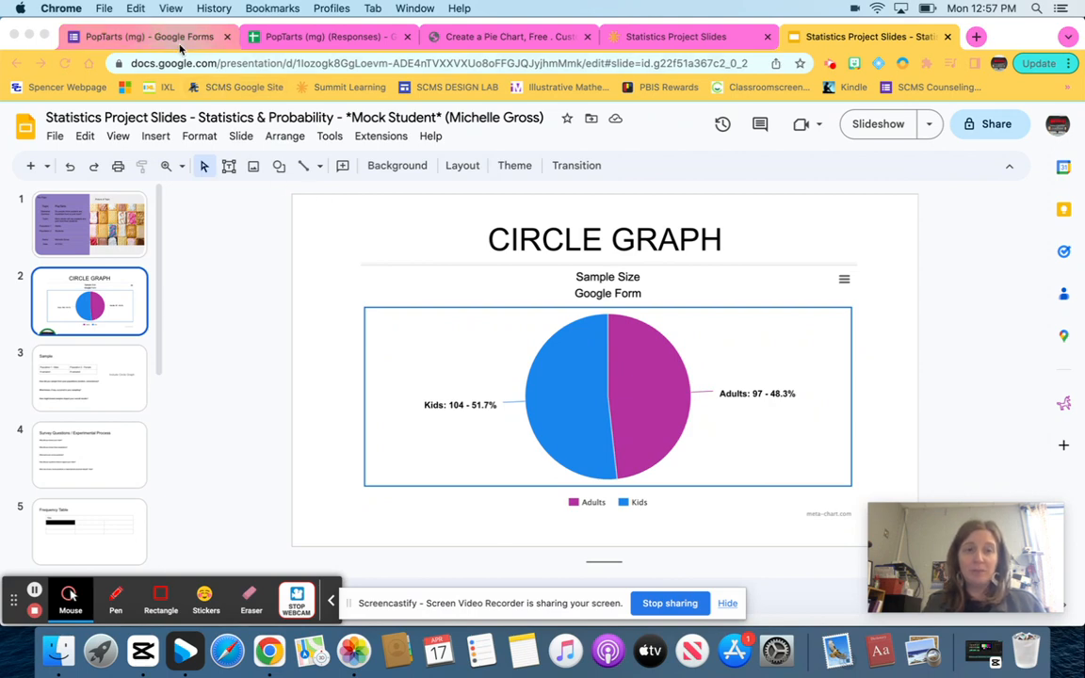
Review the PopTarts form responses and turn off Accepting responses.
click(146, 36)
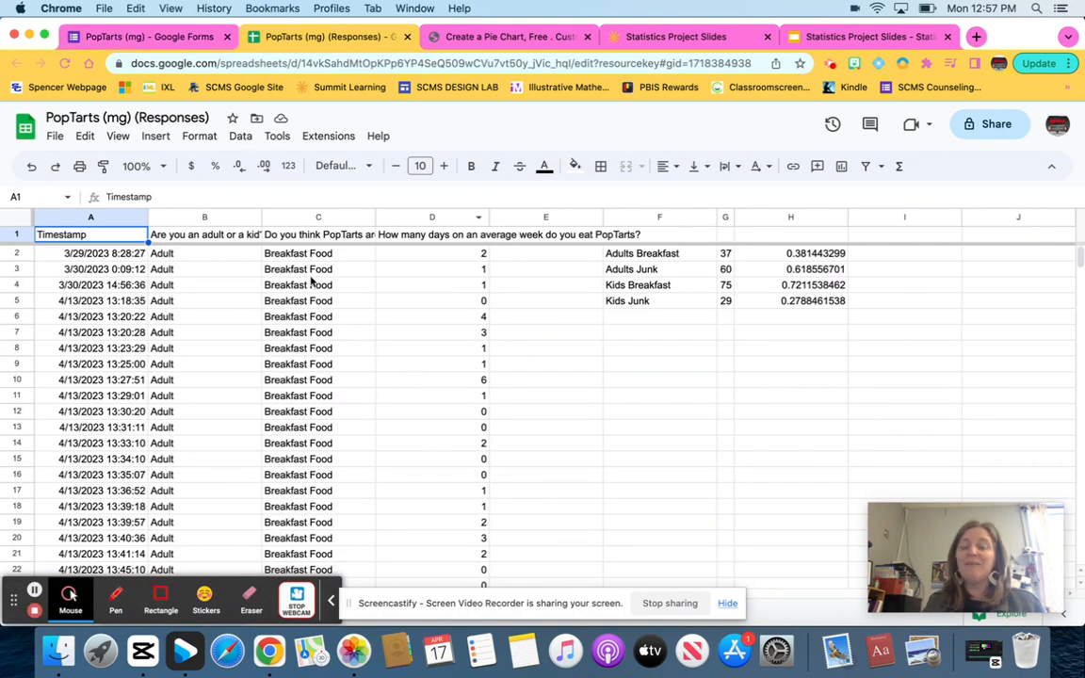
click(141, 36)
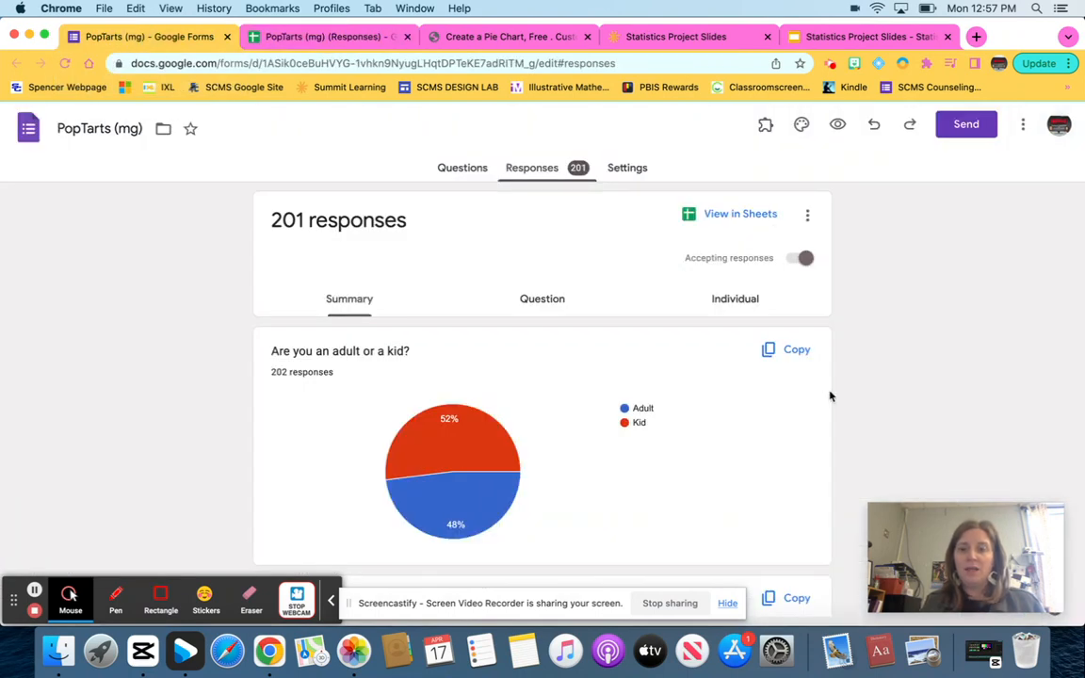
mouse_move(480, 459)
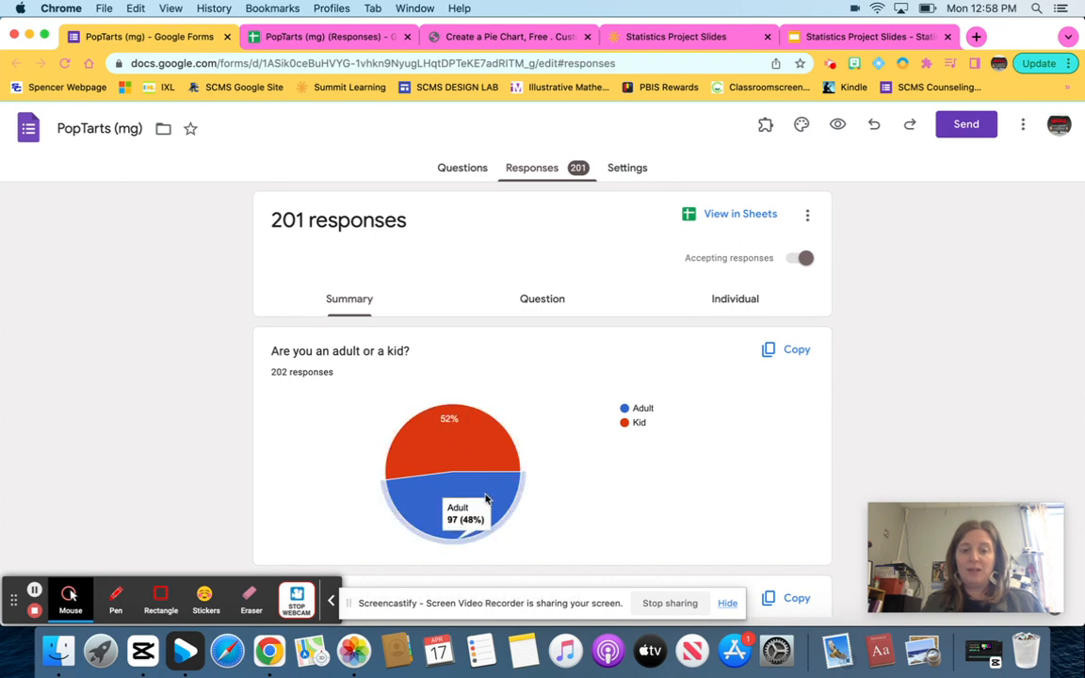
mouse_move(566, 390)
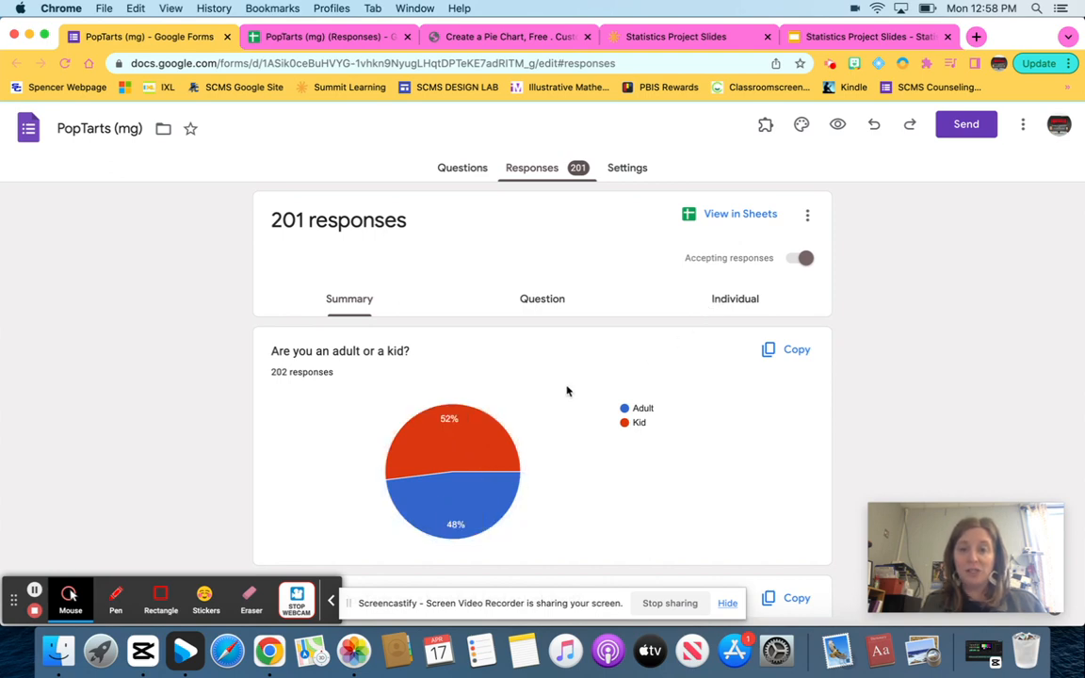
mouse_move(625, 375)
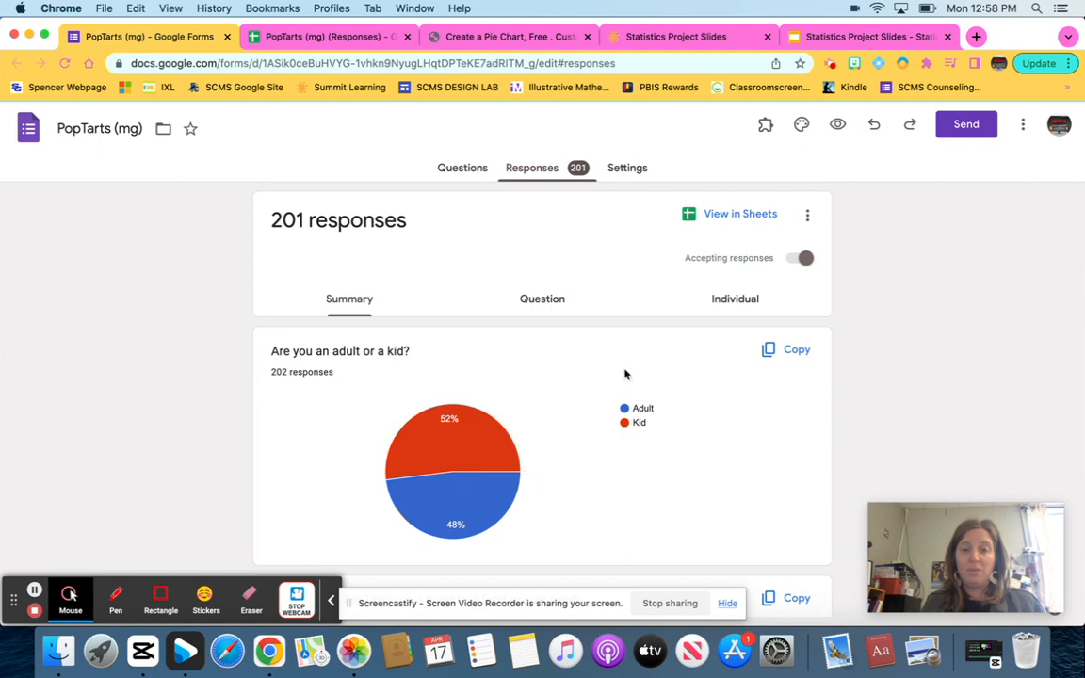
click(800, 258)
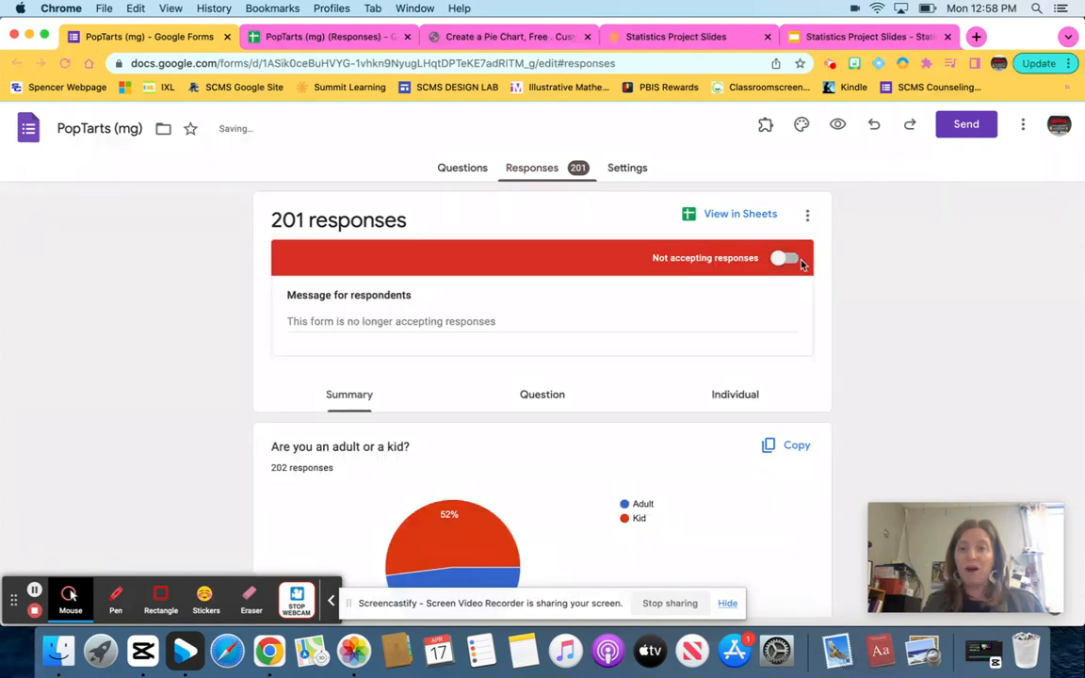
scroll(down, 3)
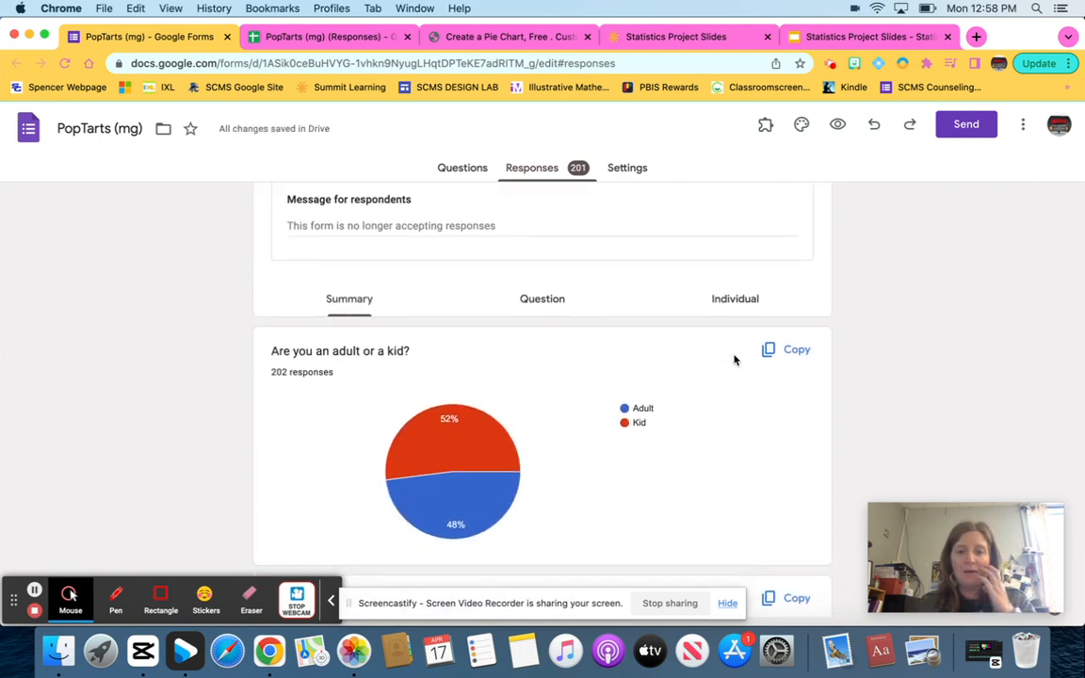
mouse_move(443, 421)
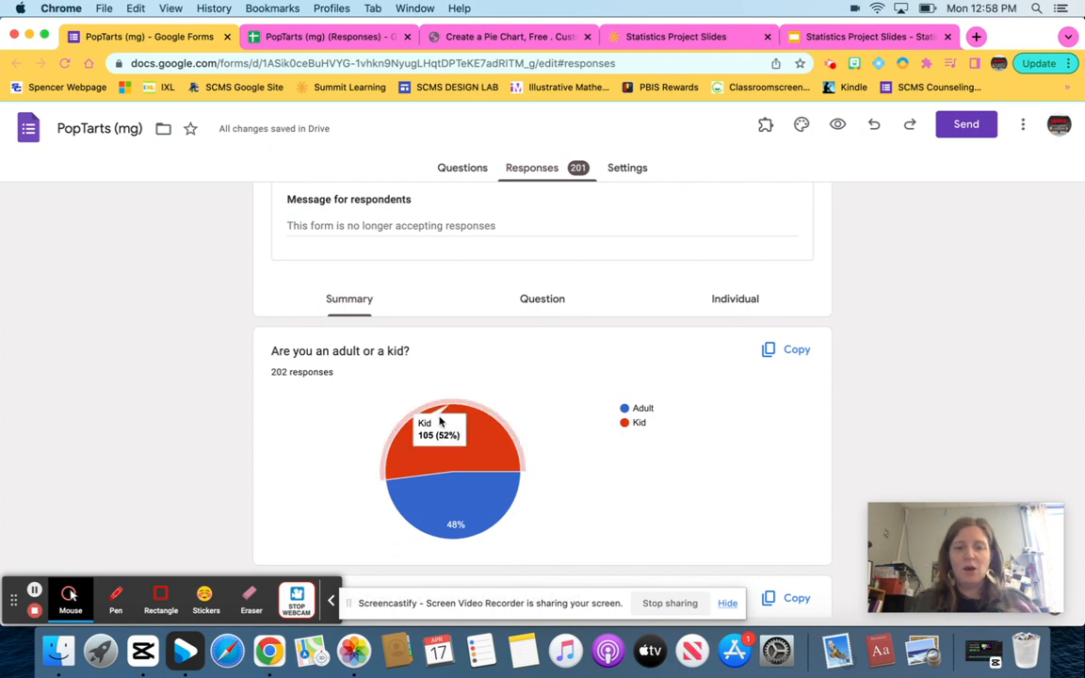
mouse_move(447, 507)
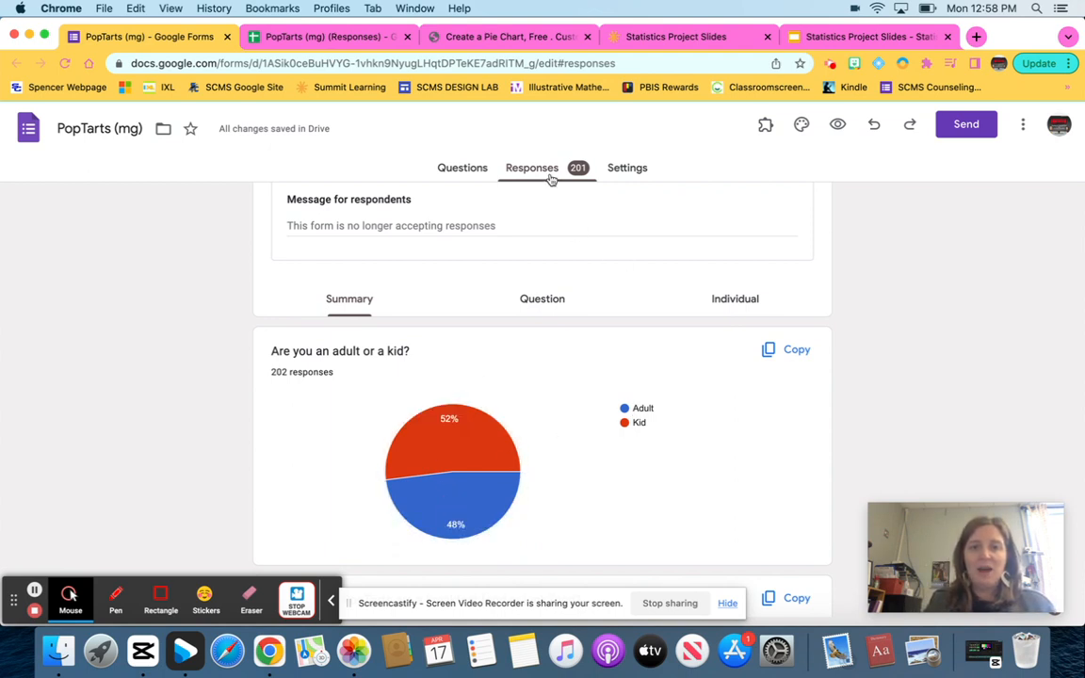
Search Google for 'circle graph creator' in a new browser tab.
click(509, 36)
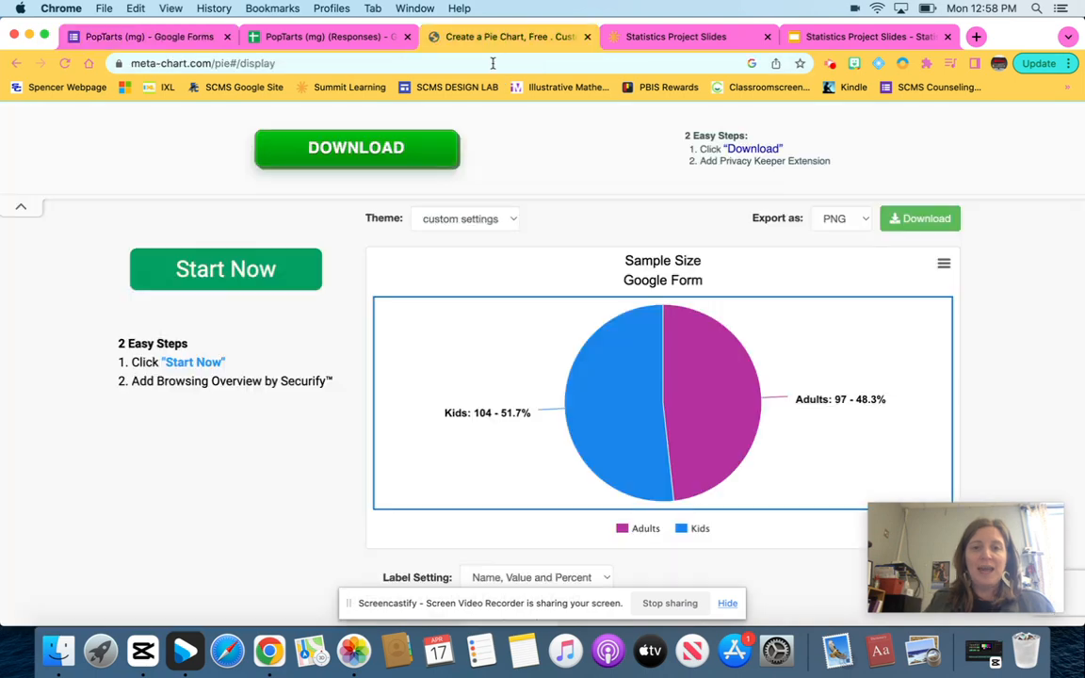
scroll(down, 3)
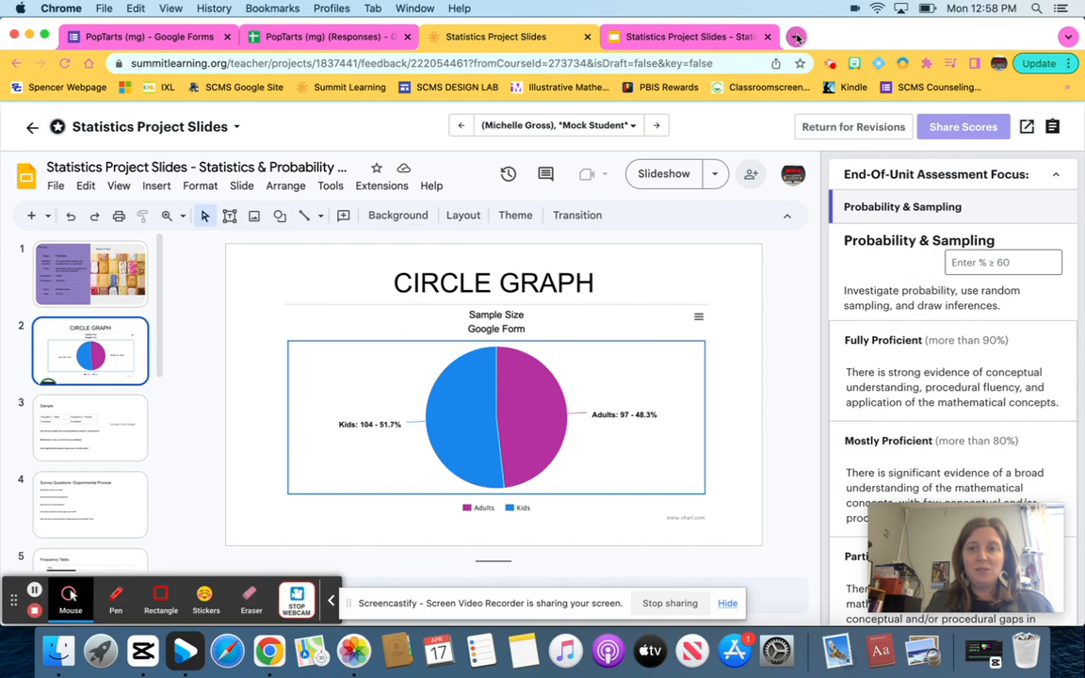
click(796, 37)
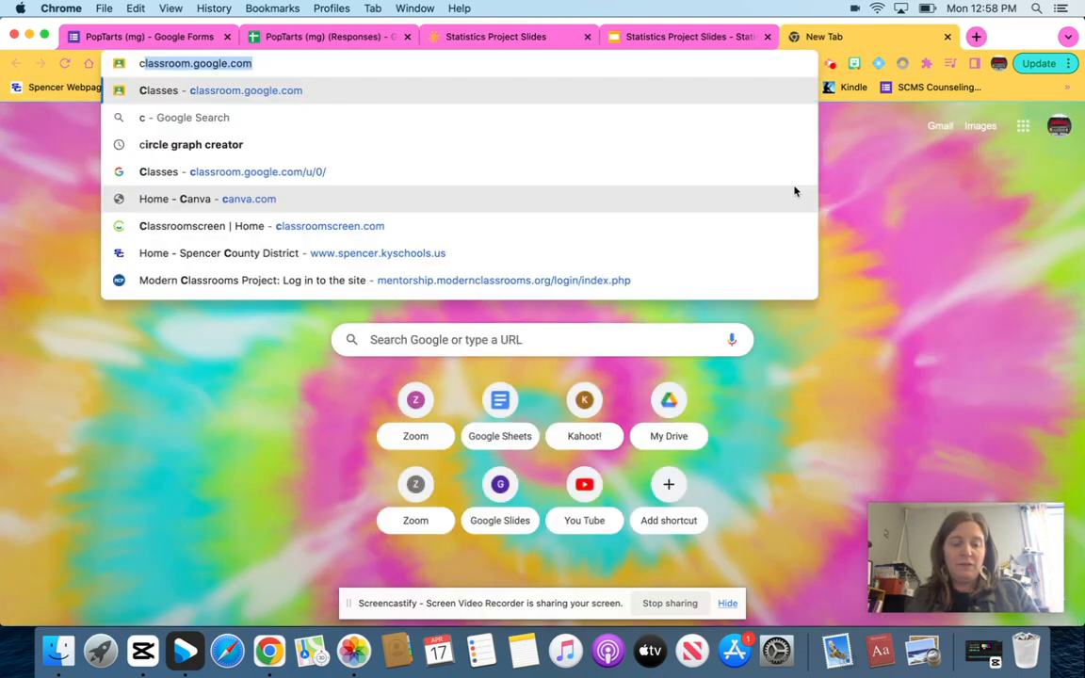
text(circl)
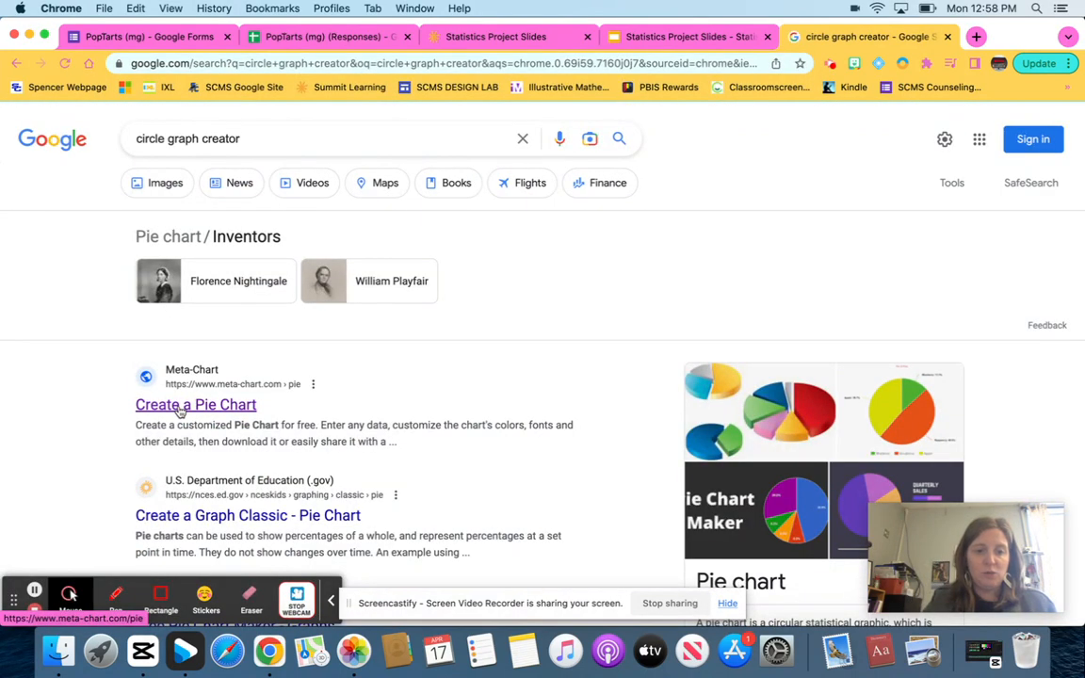
Start Meta-Chart's pie chart maker with Plain Color, Normal design and go to its data step.
click(195, 404)
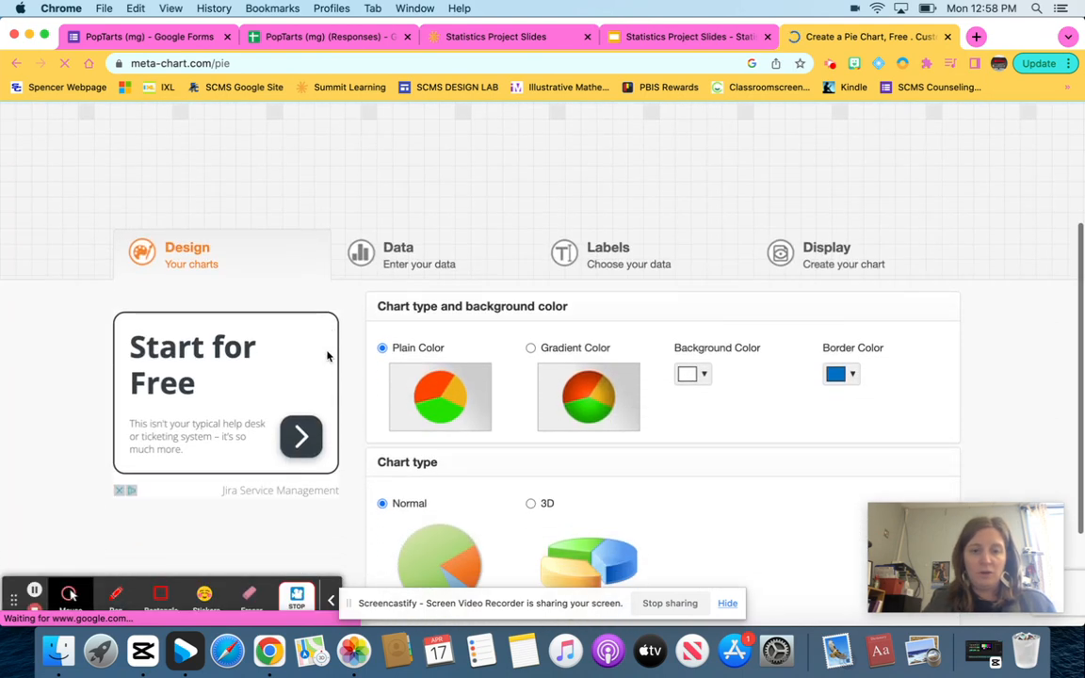
scroll(down, 3)
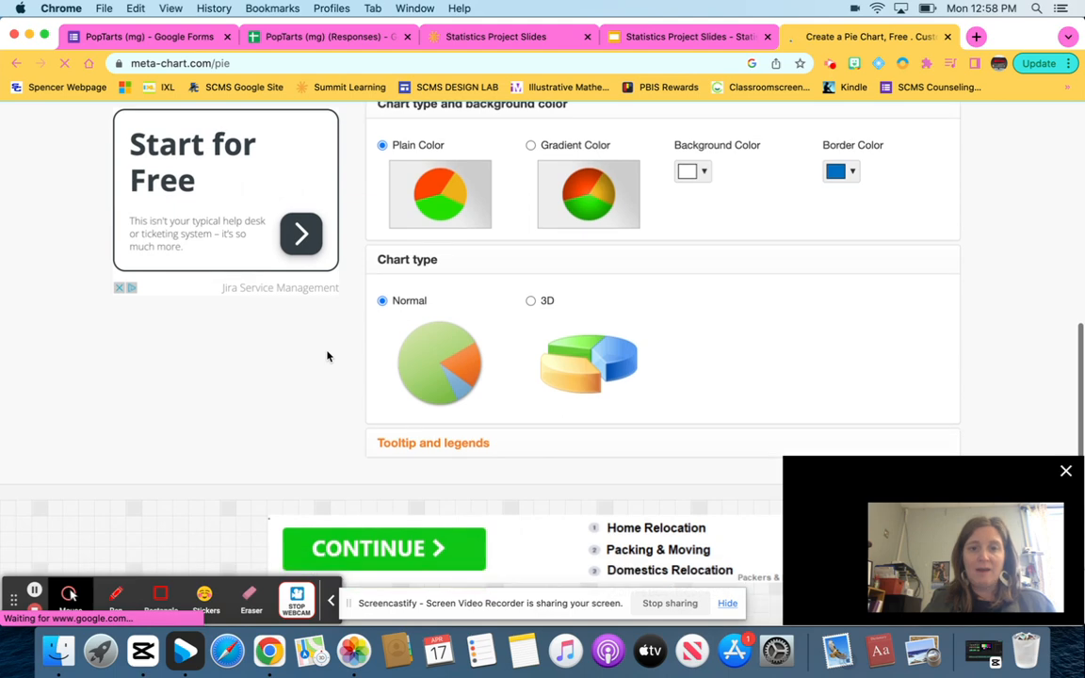
scroll(down, 3)
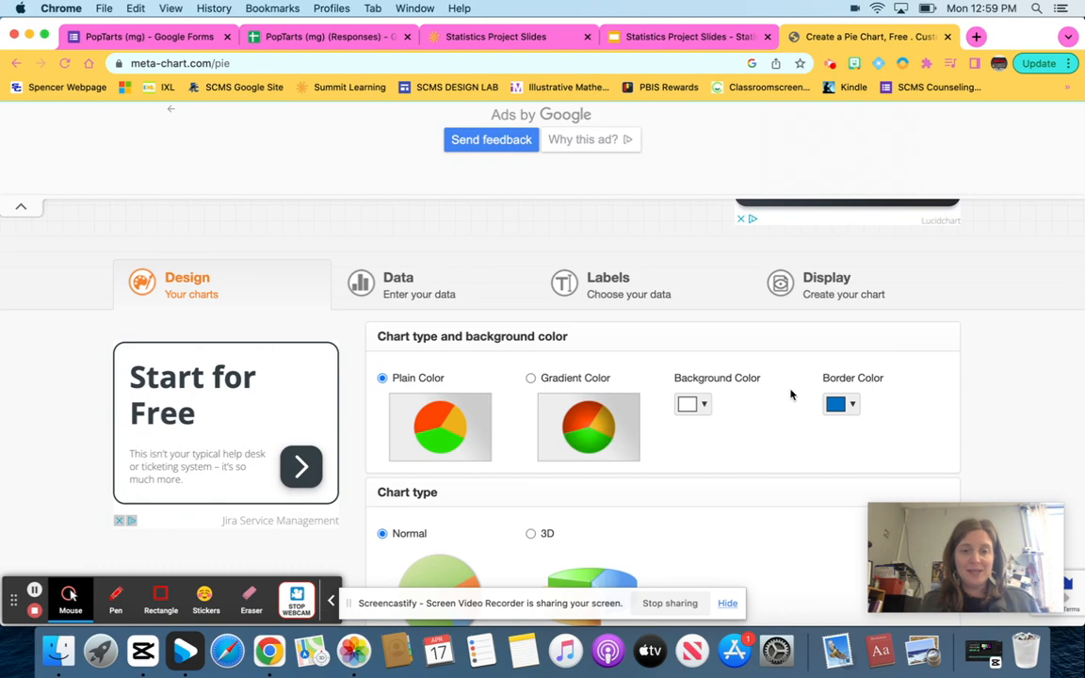
scroll(down, 3)
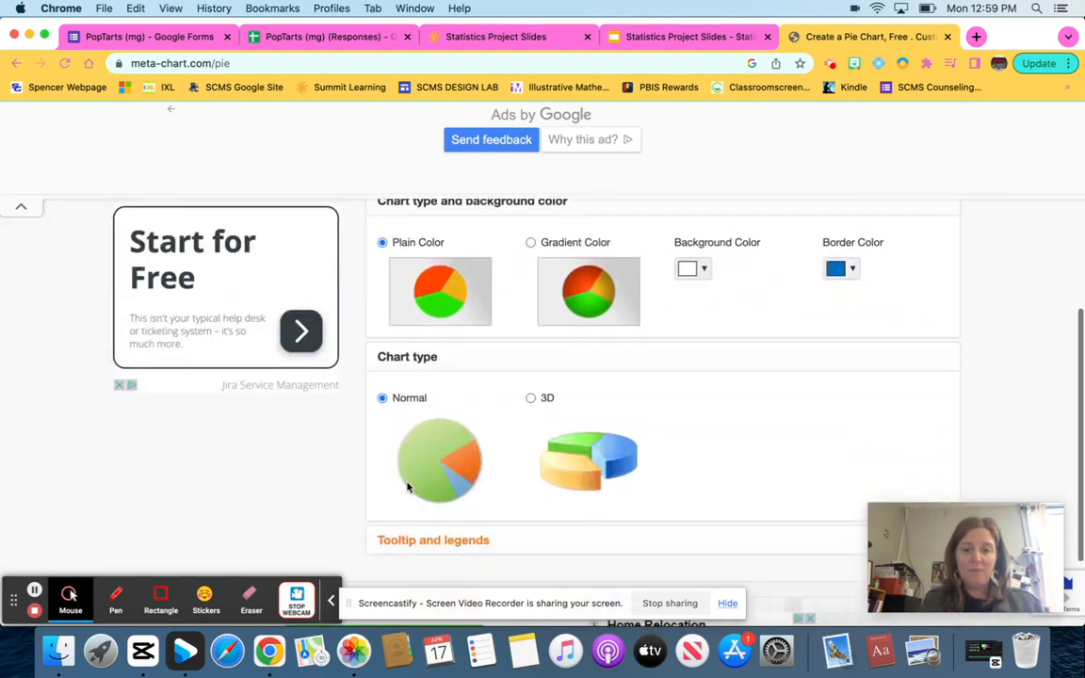
scroll(down, 3)
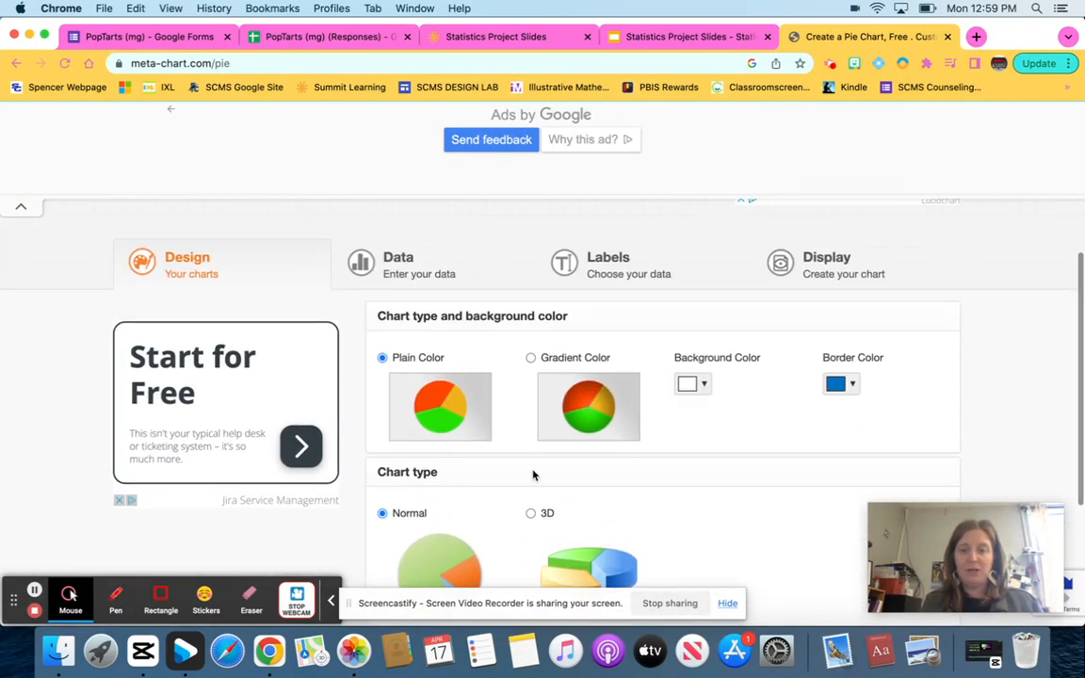
click(398, 264)
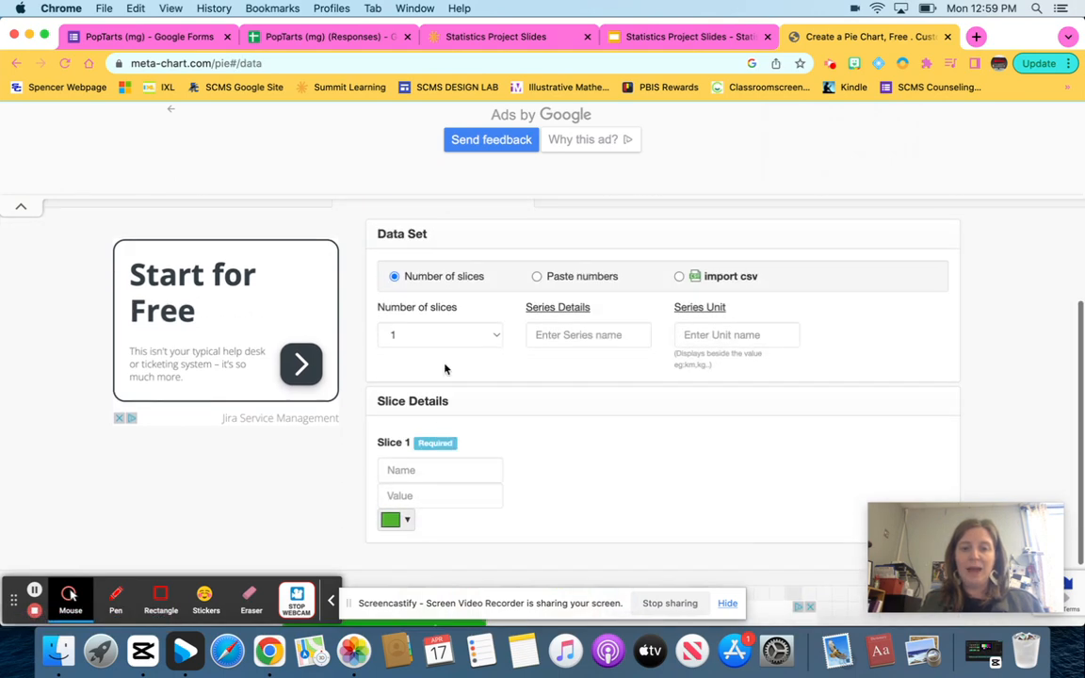
Enter two slices: Adults with value 97 and Kids with value 105.
click(440, 334)
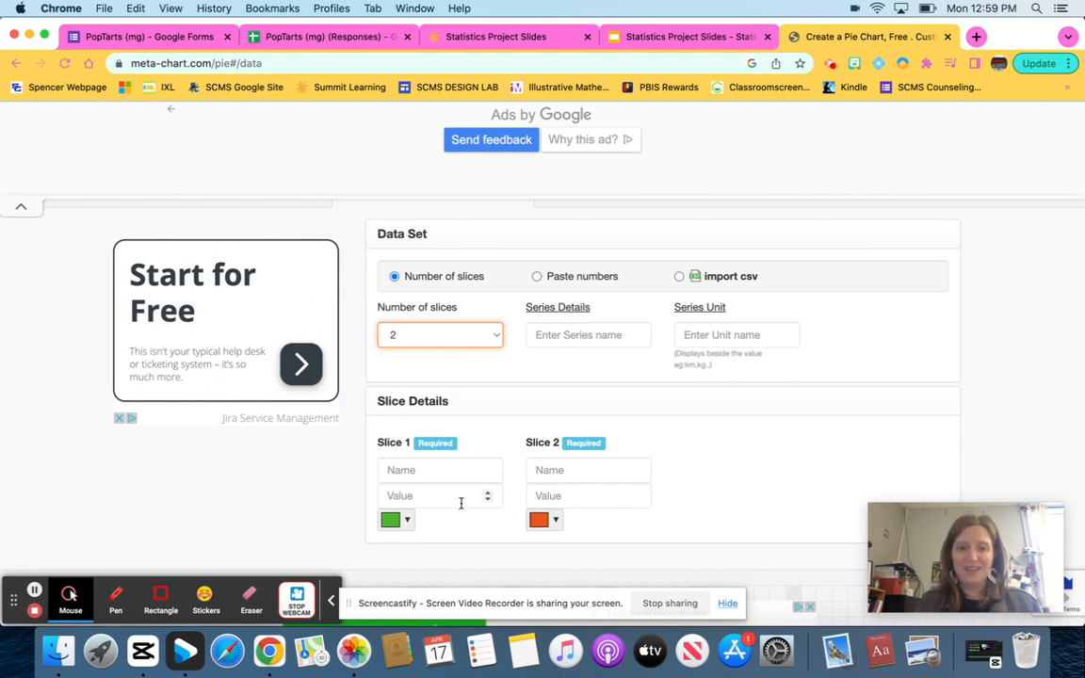
click(440, 470)
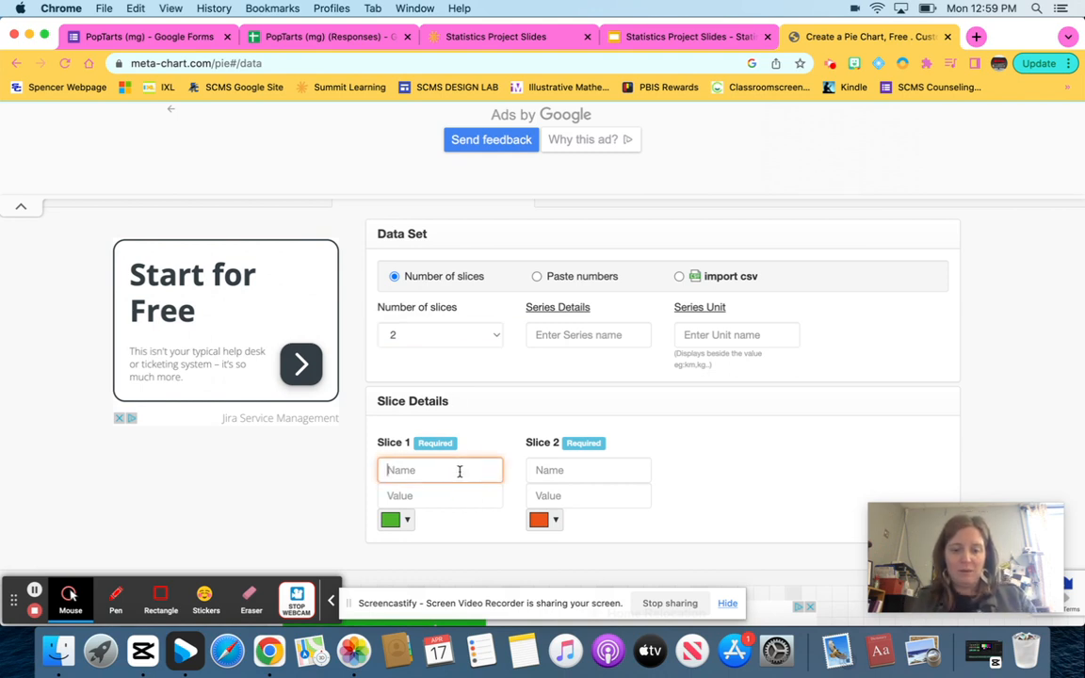
text(Adults)
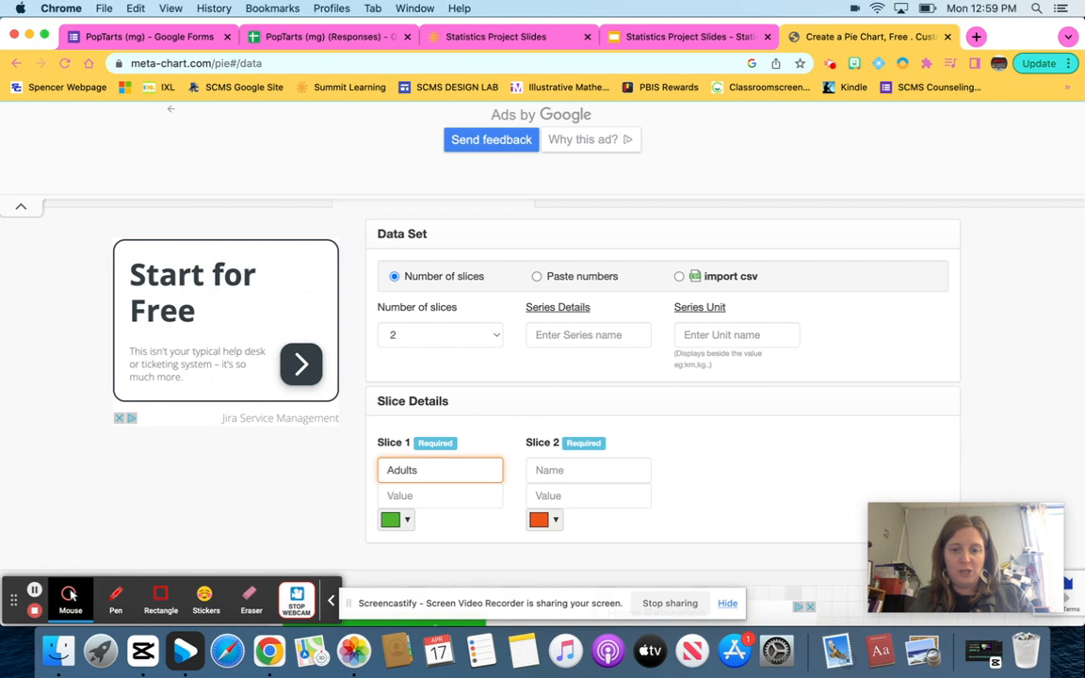
click(440, 496)
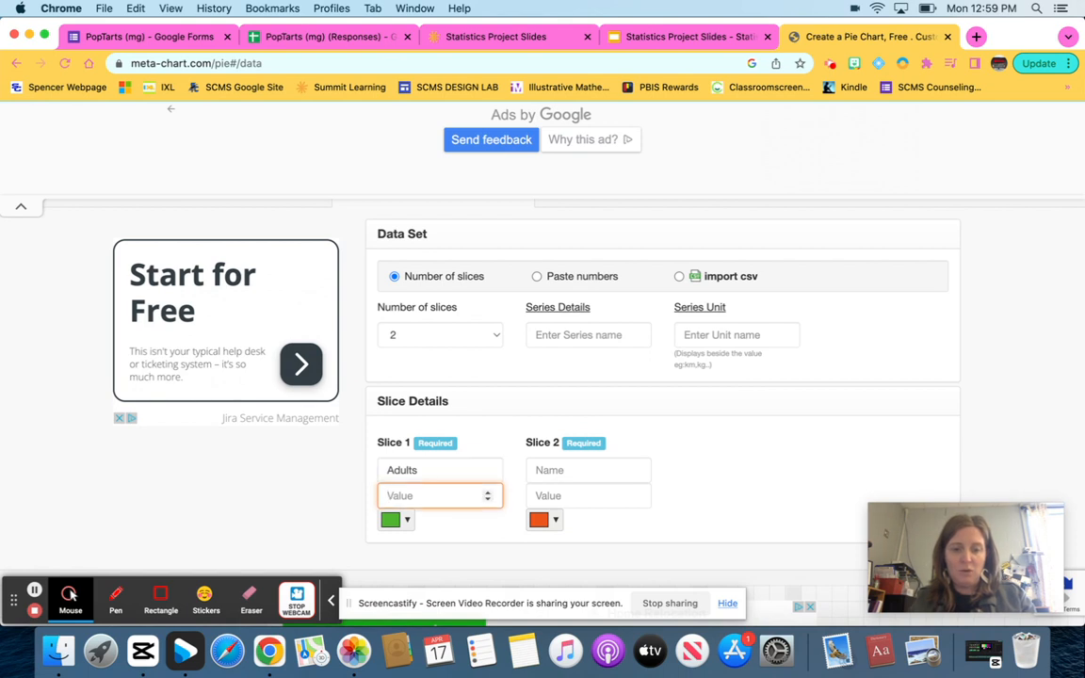
text(97)
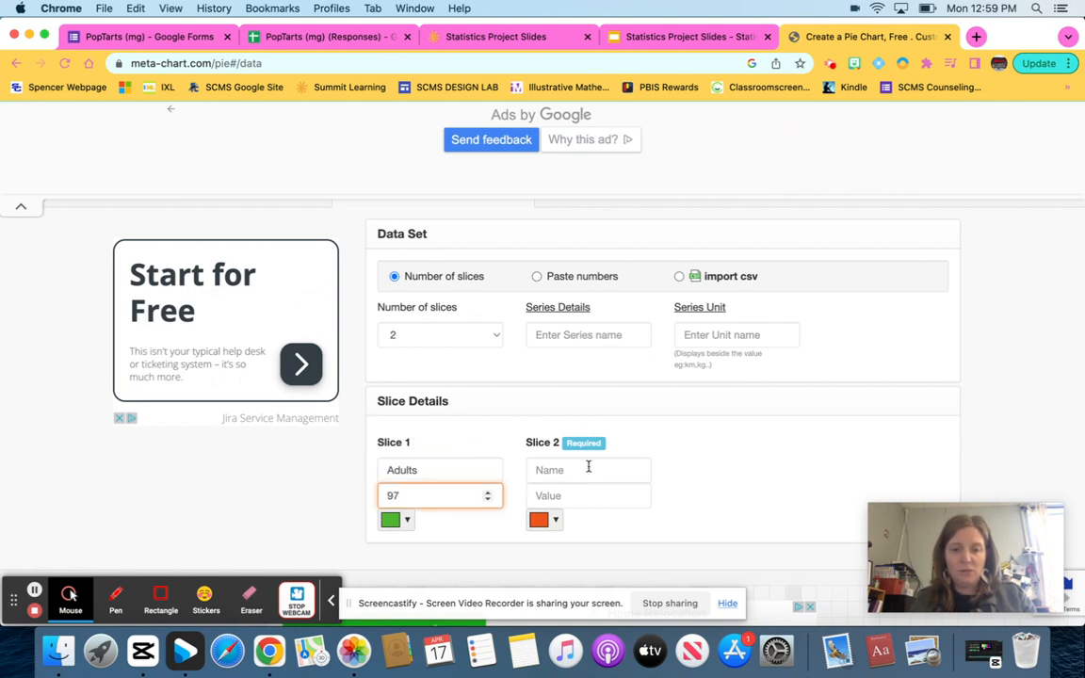
text(Kids)
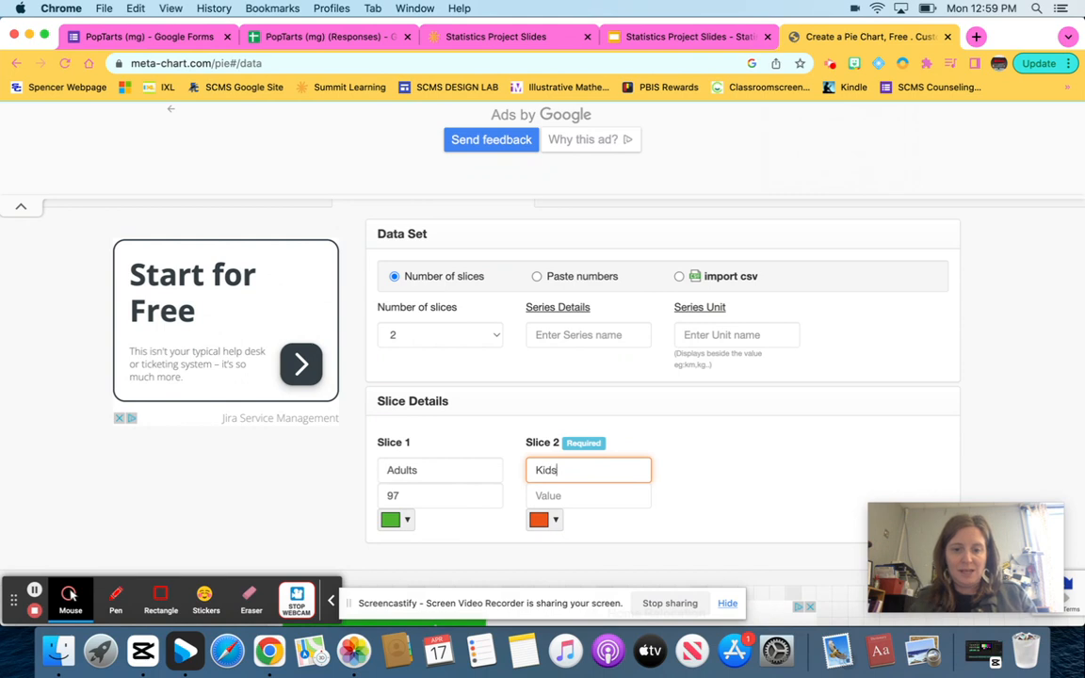
text(105)
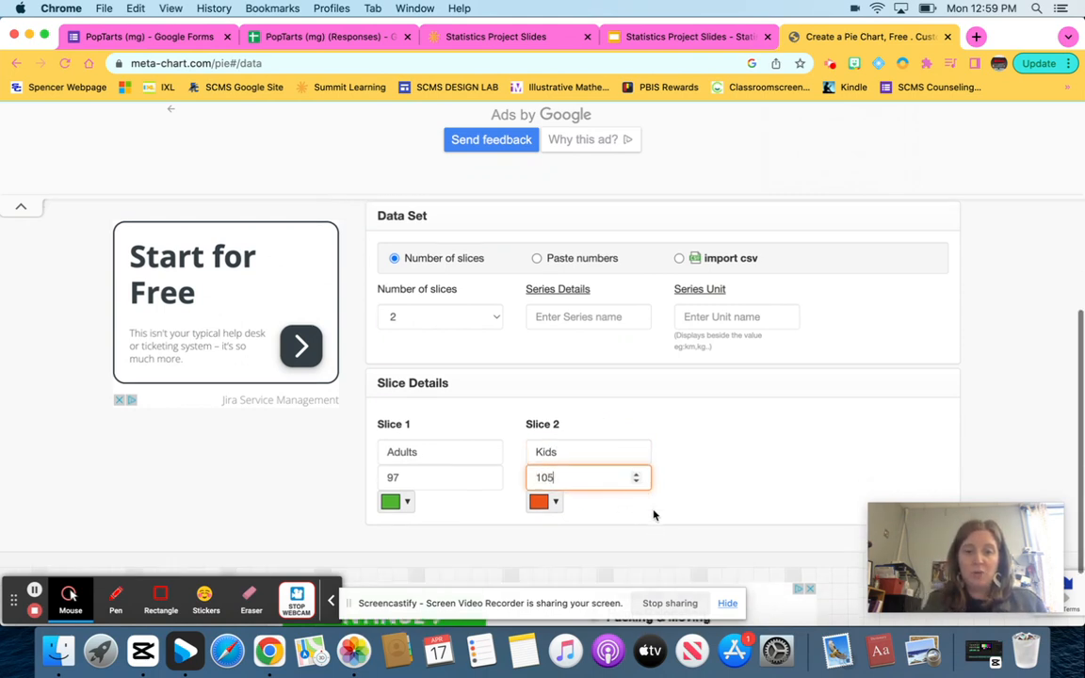
Colour the Adults slice purple and the Kids slice blue.
click(390, 500)
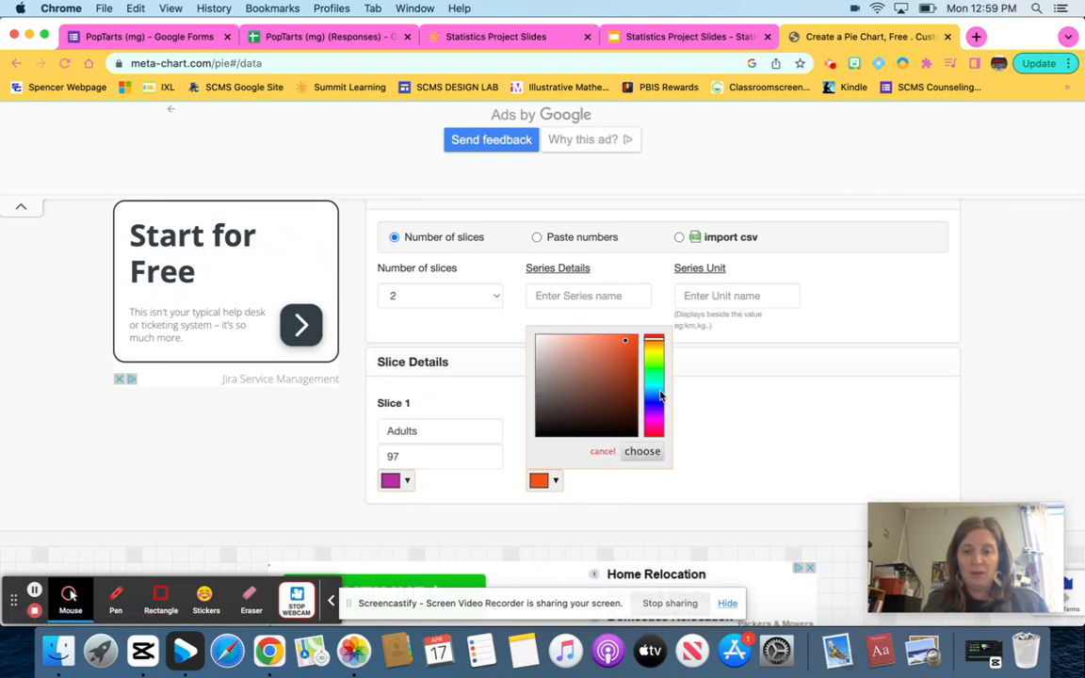
click(655, 394)
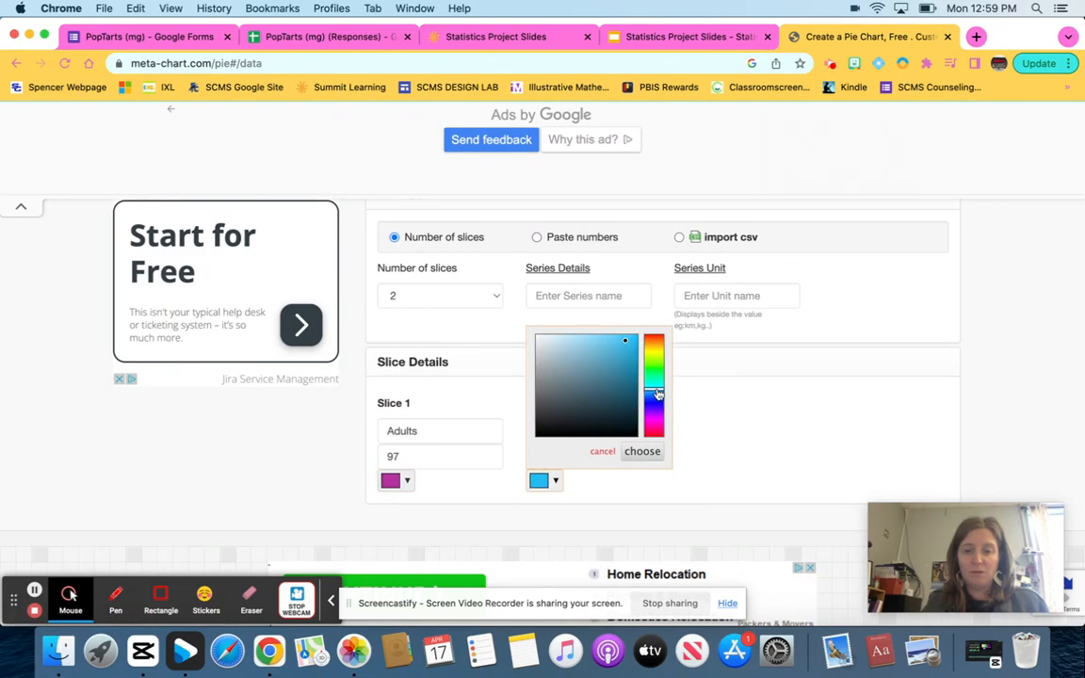
click(643, 450)
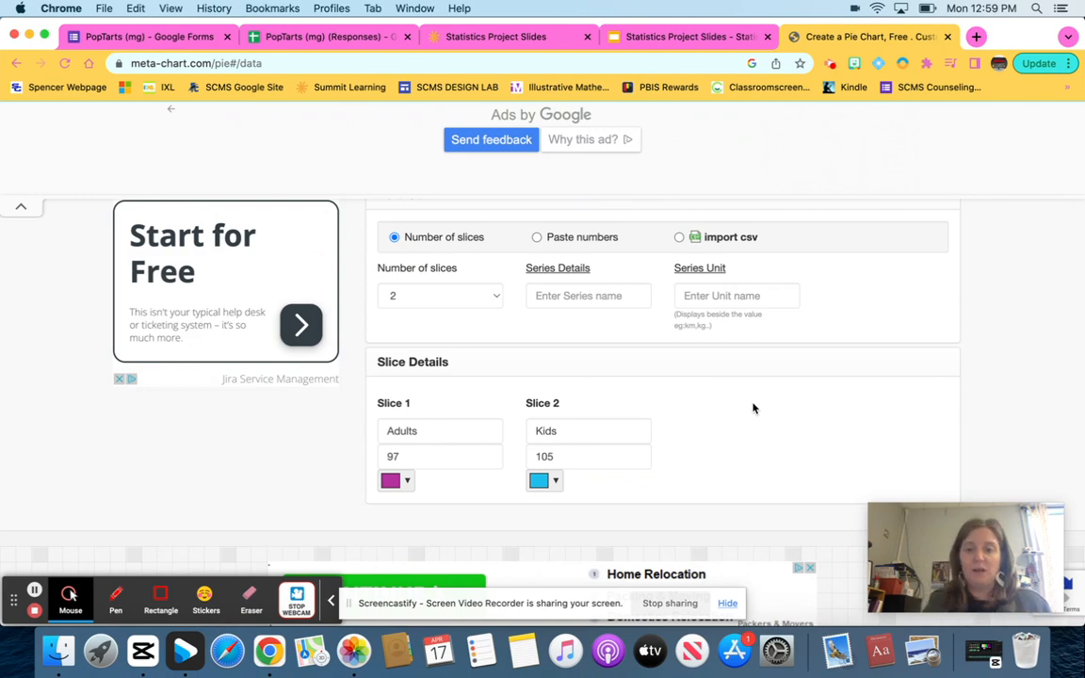
mouse_move(741, 424)
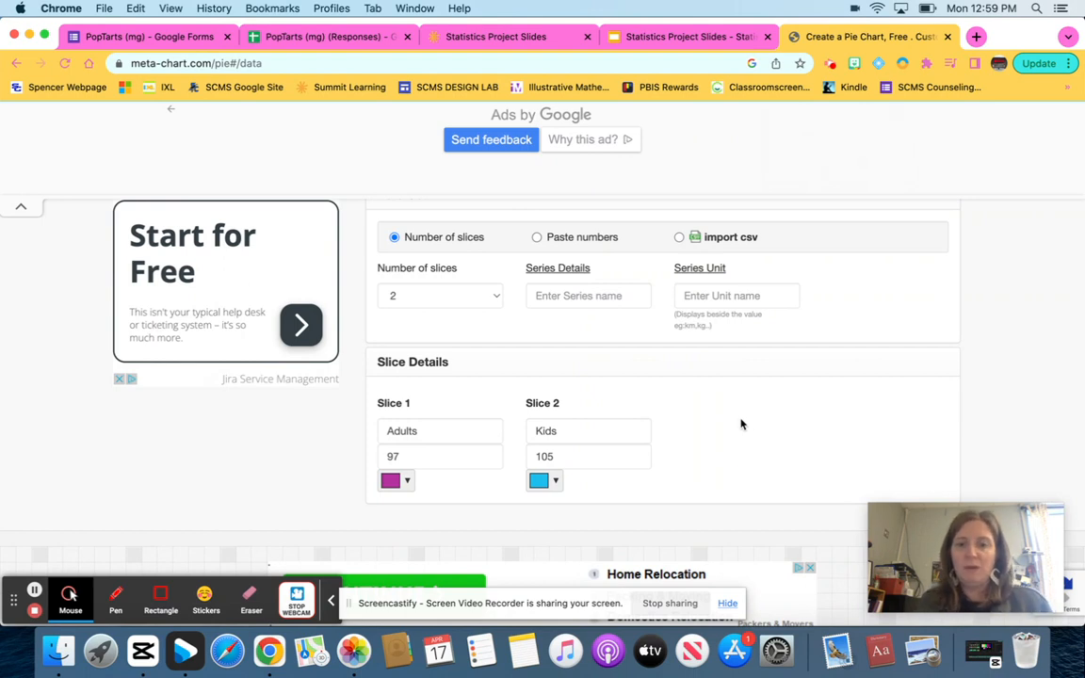
scroll(down, 3)
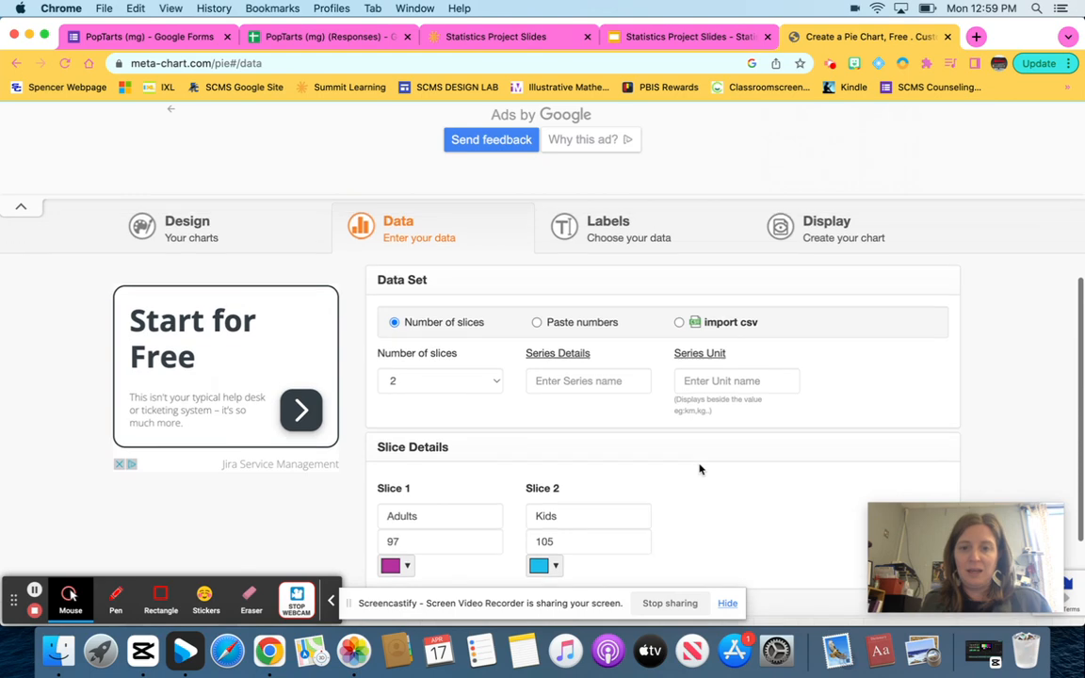
Preview the chart, then set slice labels to Name, Value and Percent.
click(826, 228)
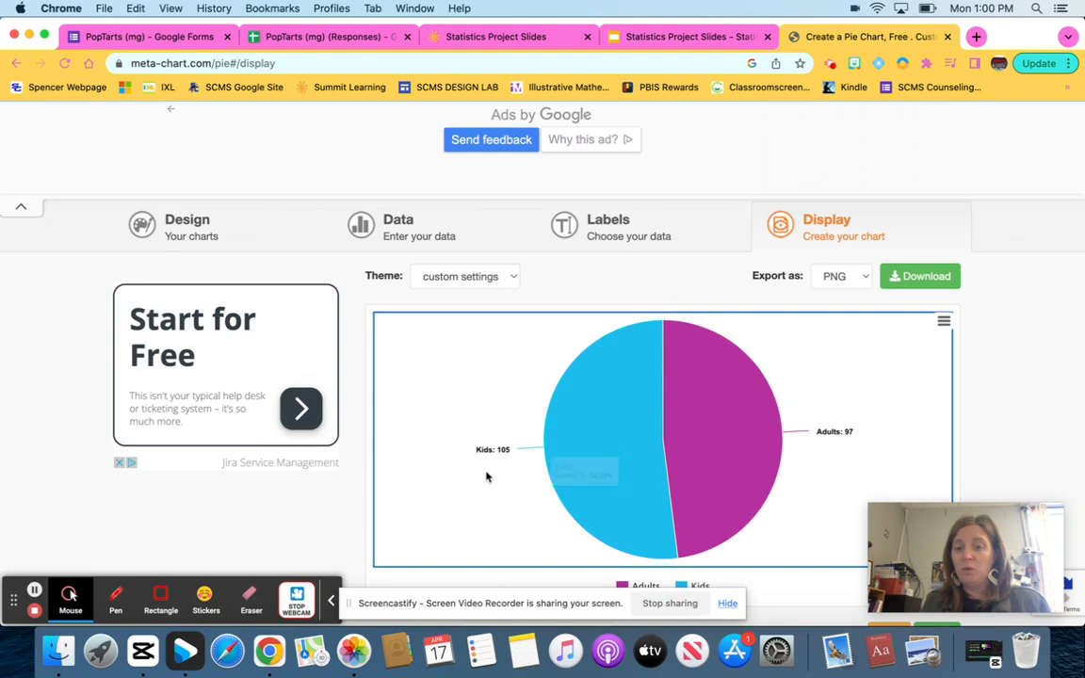
click(399, 226)
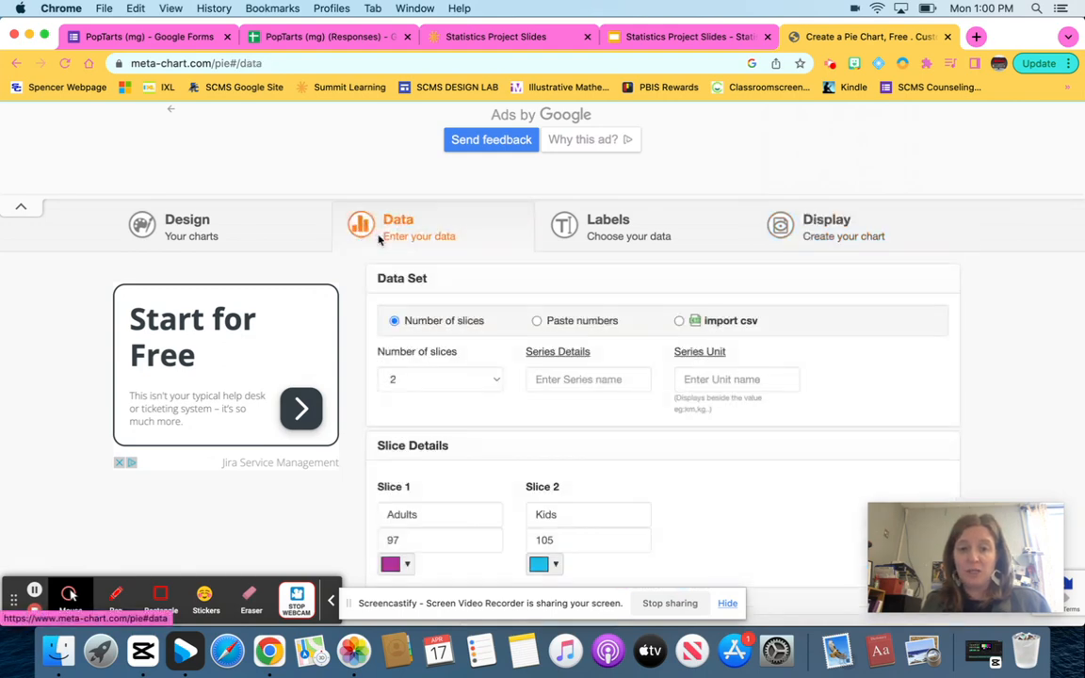
mouse_move(579, 280)
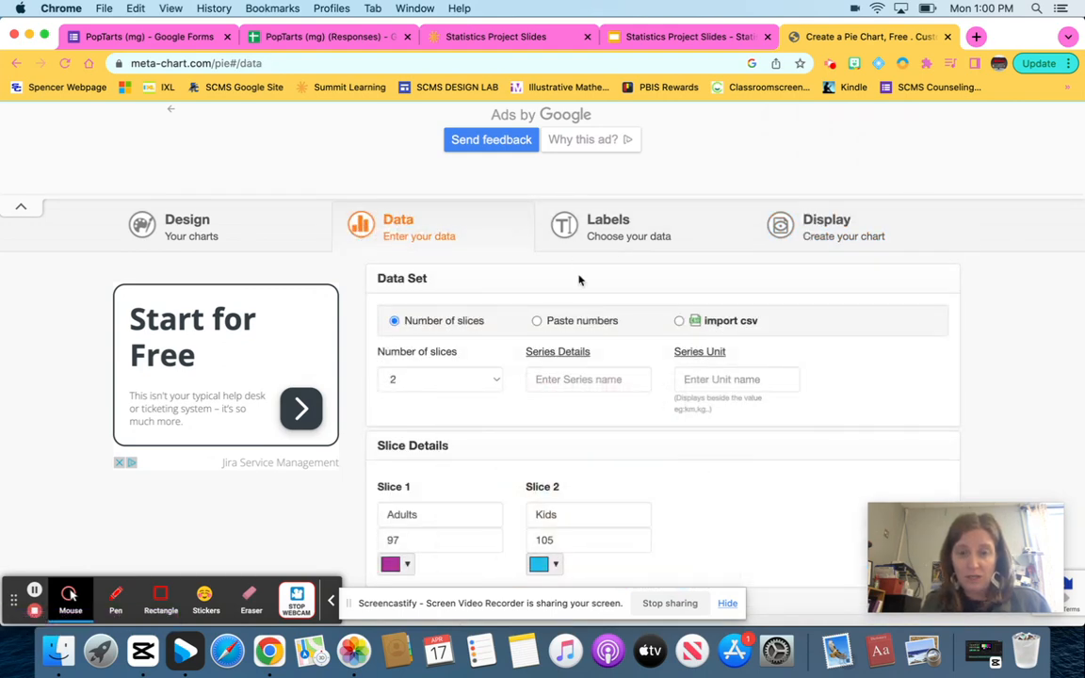
scroll(down, 3)
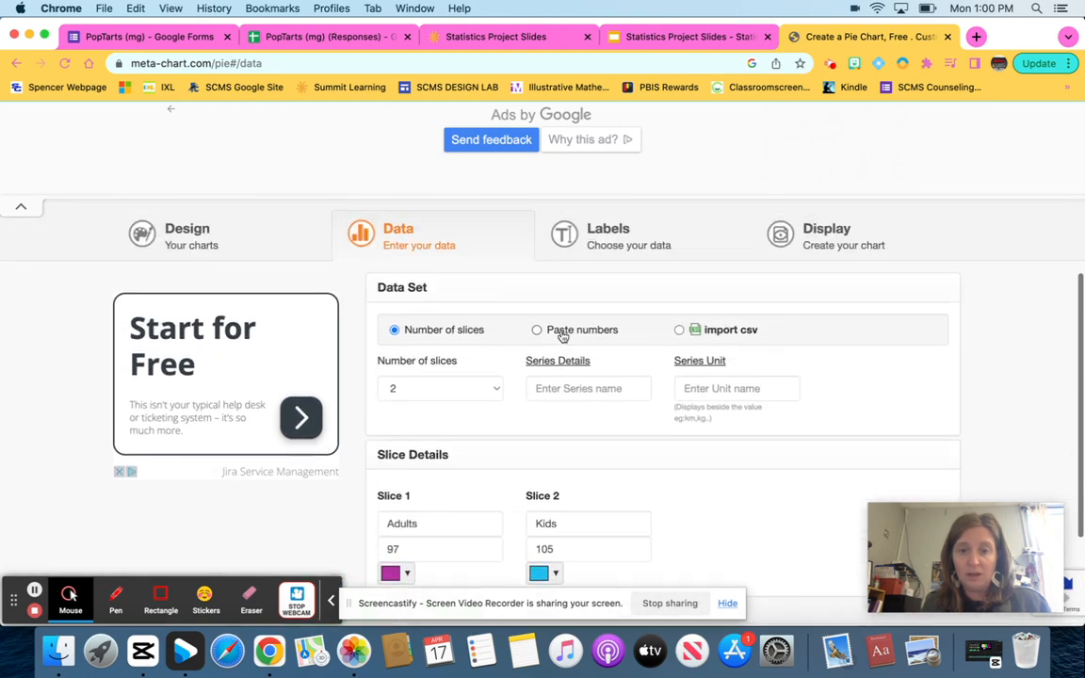
click(607, 235)
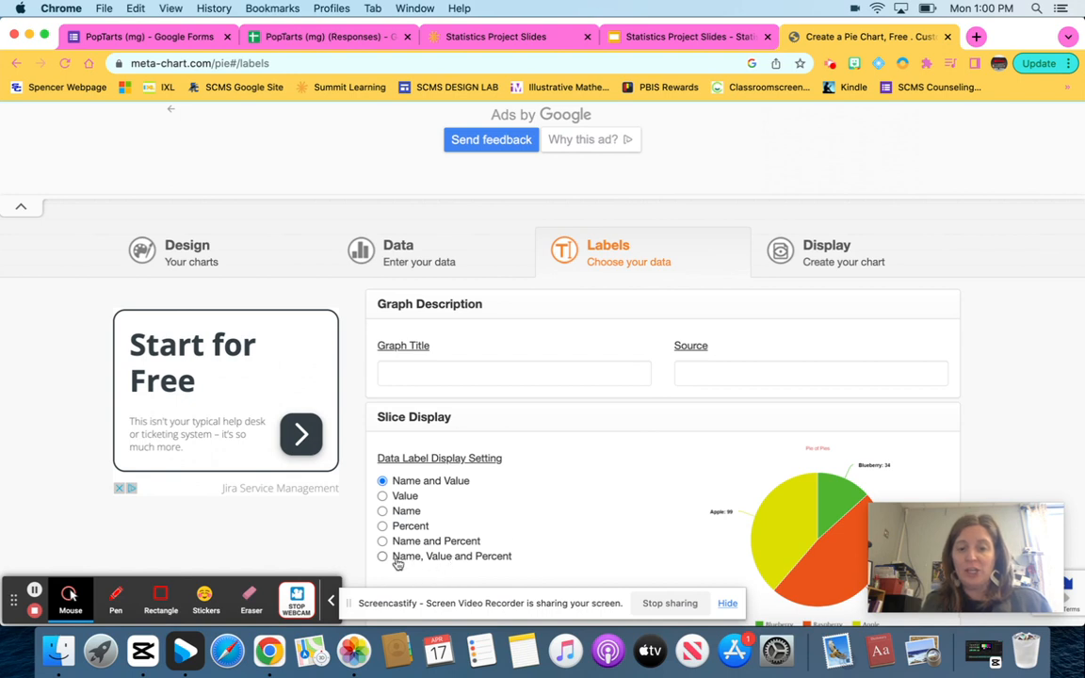
click(382, 556)
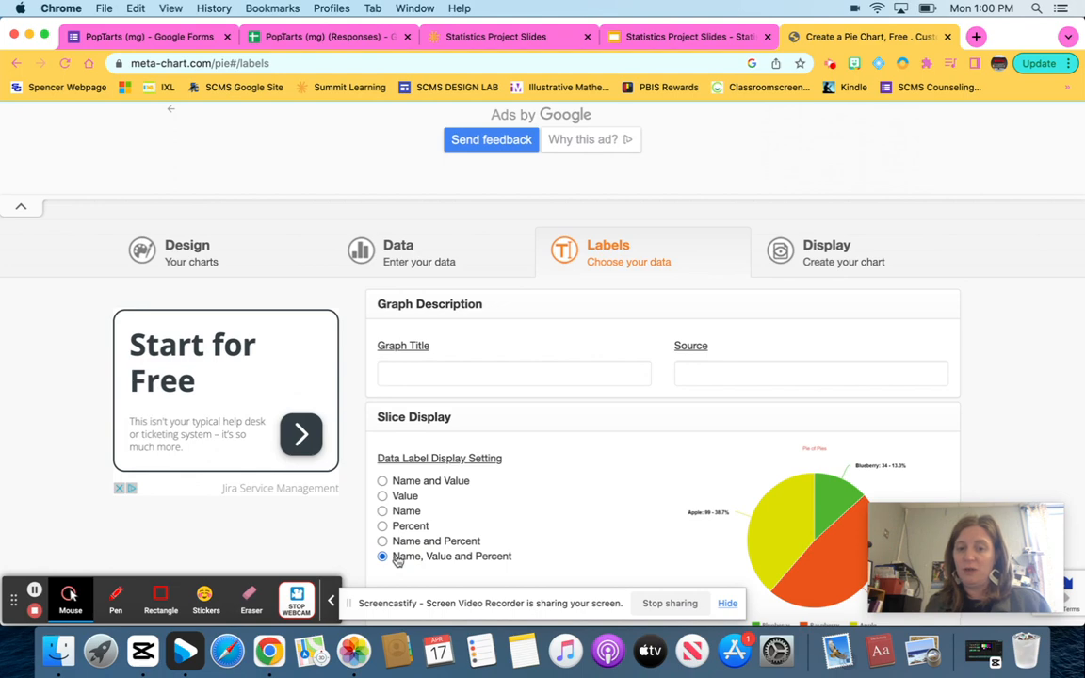
click(513, 374)
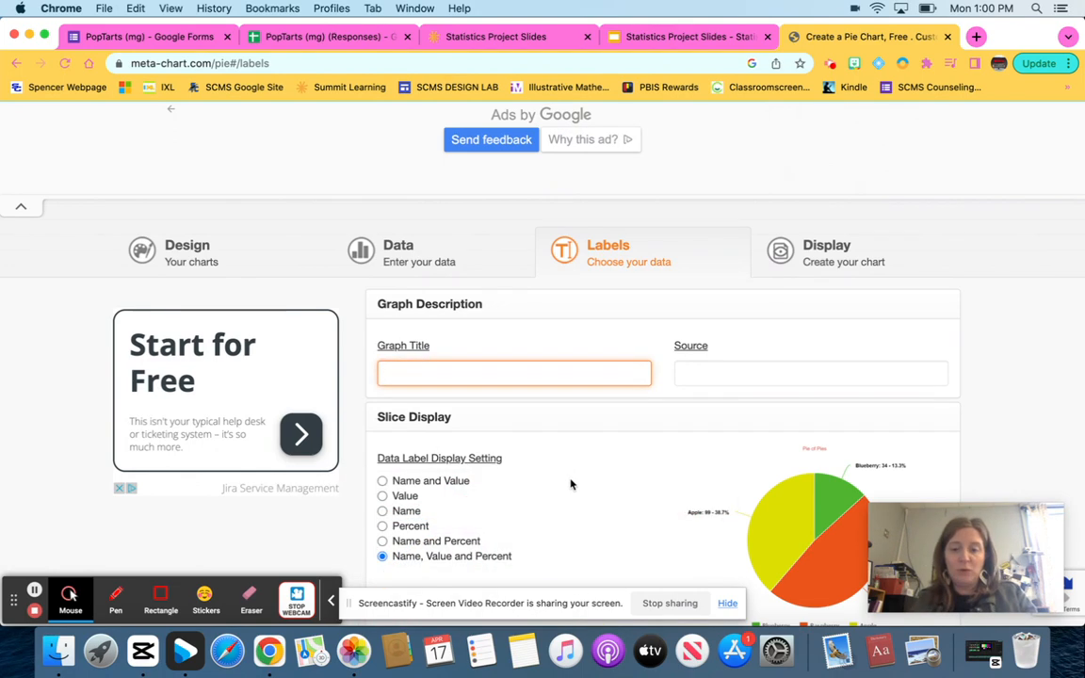
text(Sample Size)
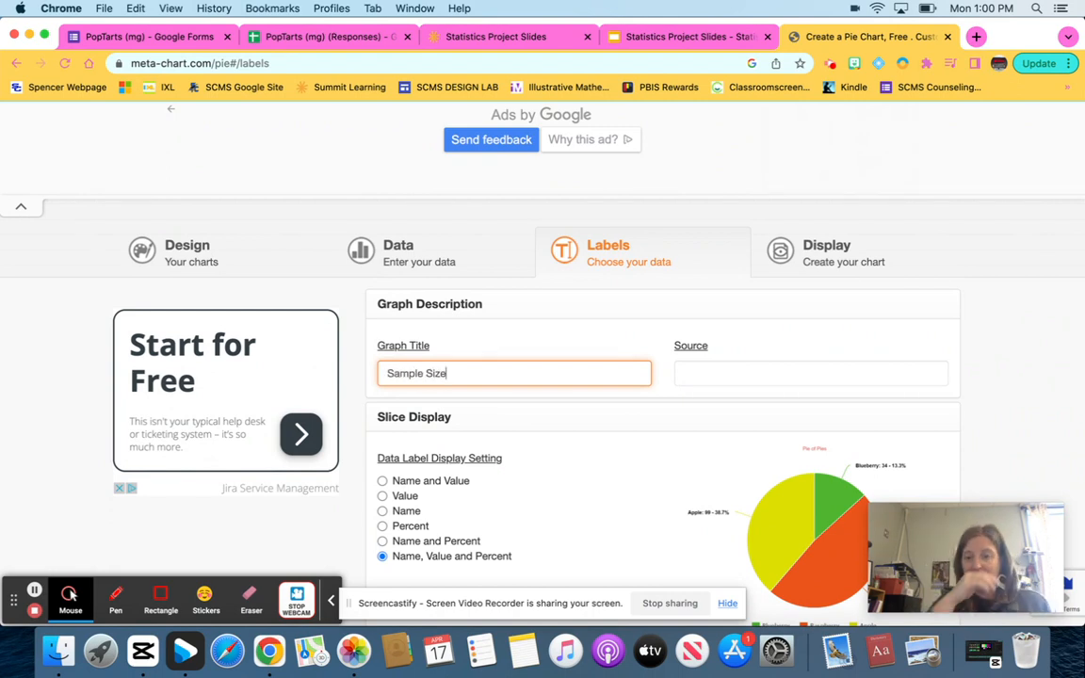
mouse_move(577, 484)
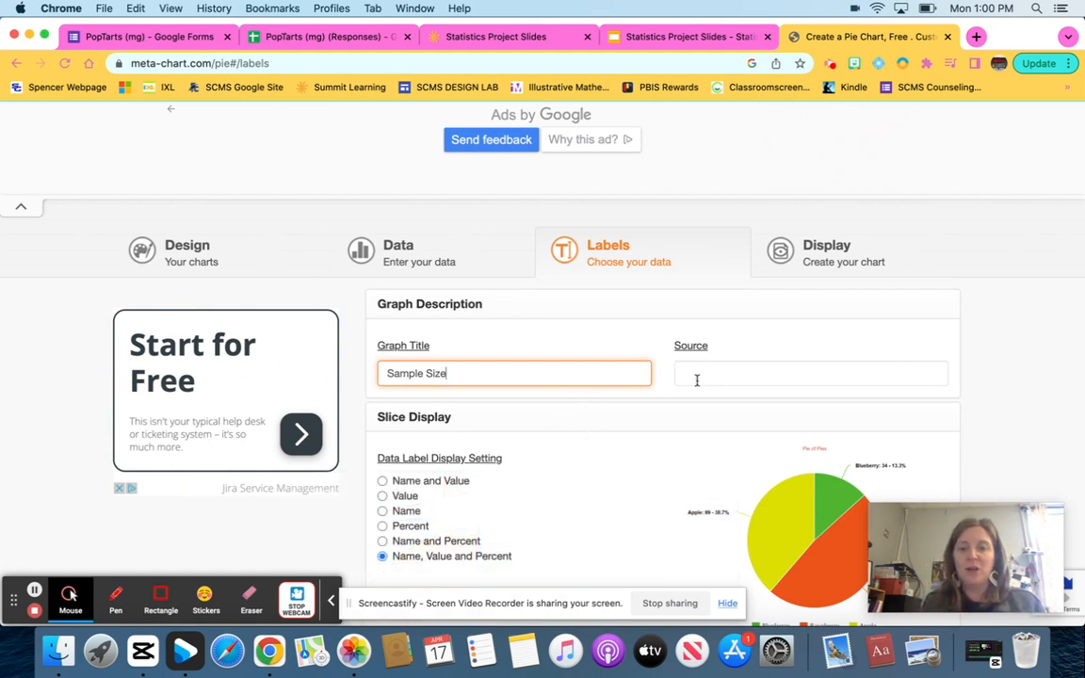
click(810, 373)
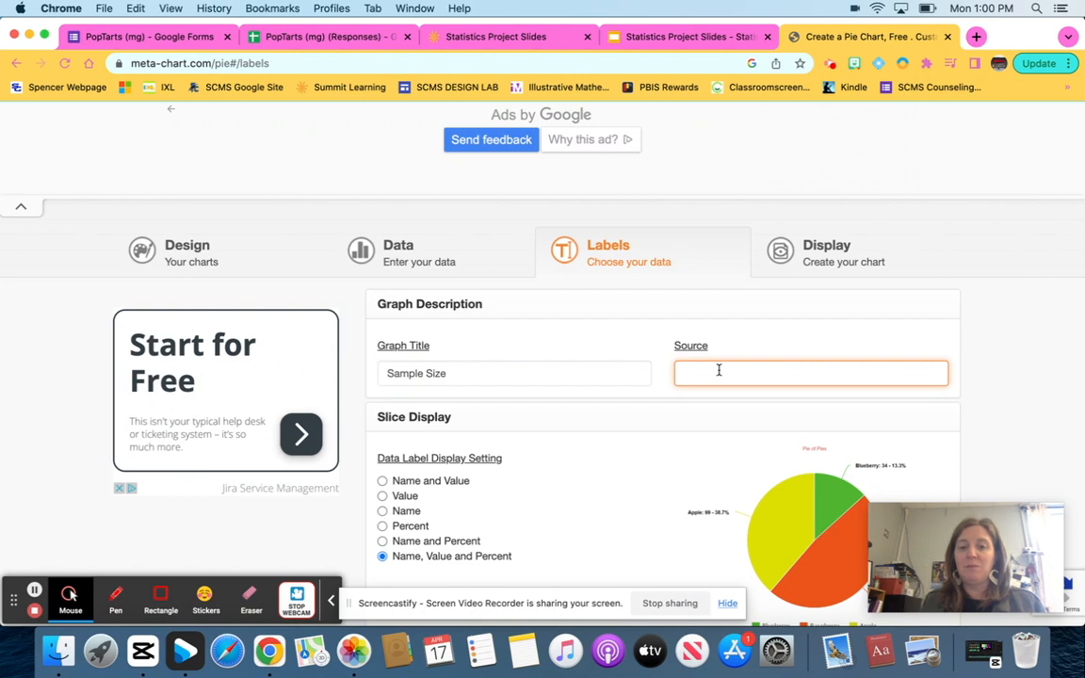
text(Good)
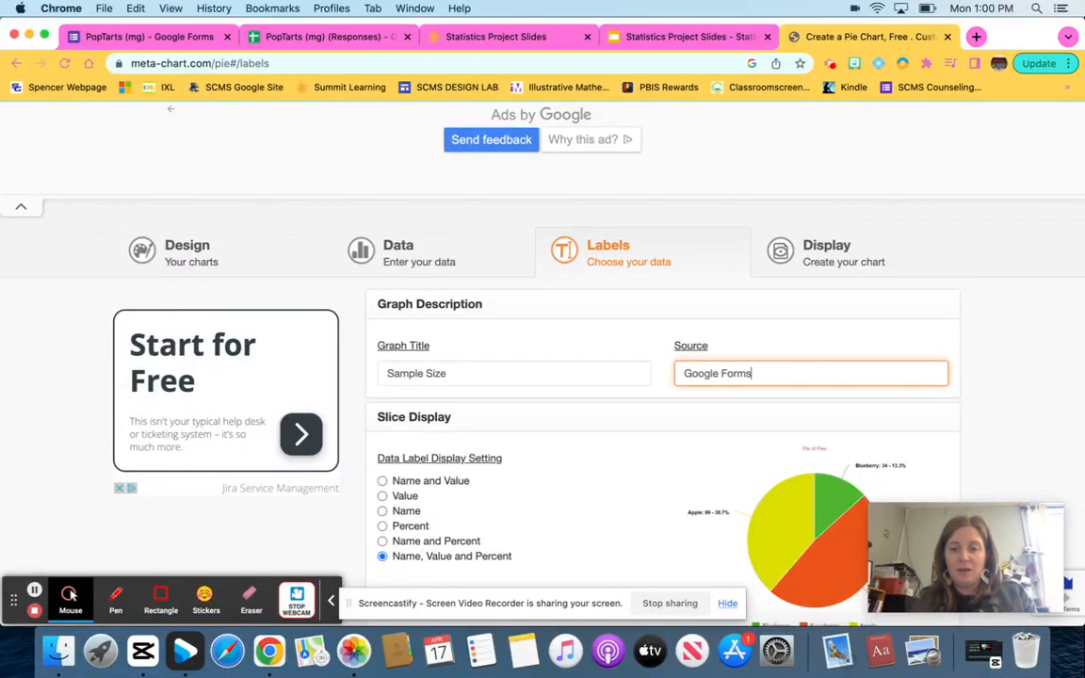
double_click(716, 373)
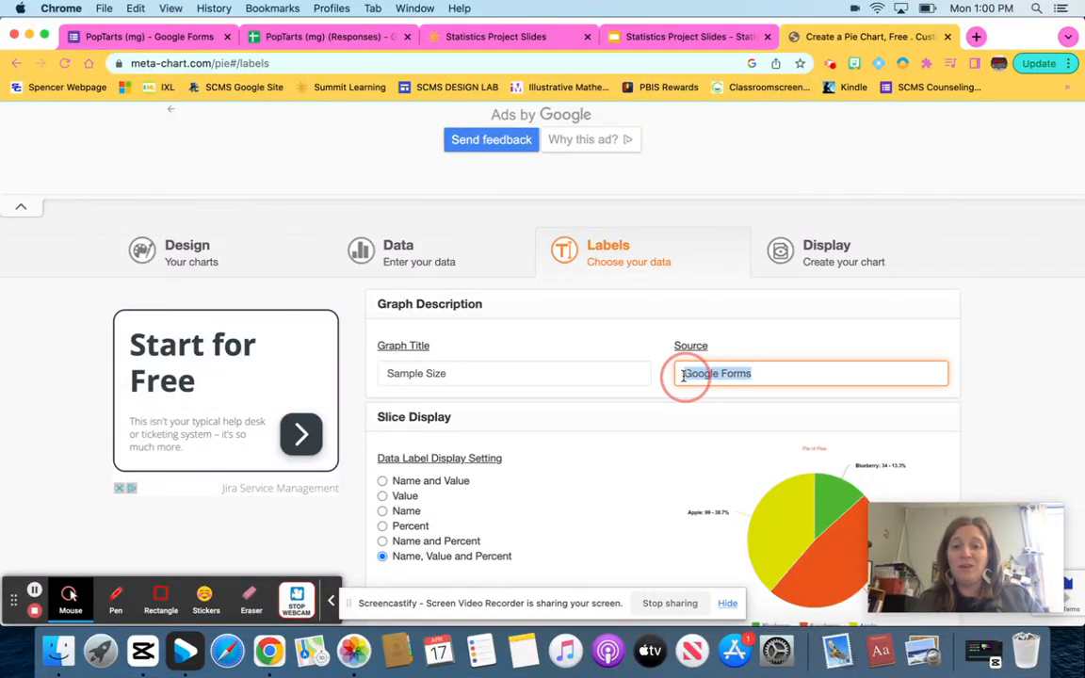
text(Michelle)
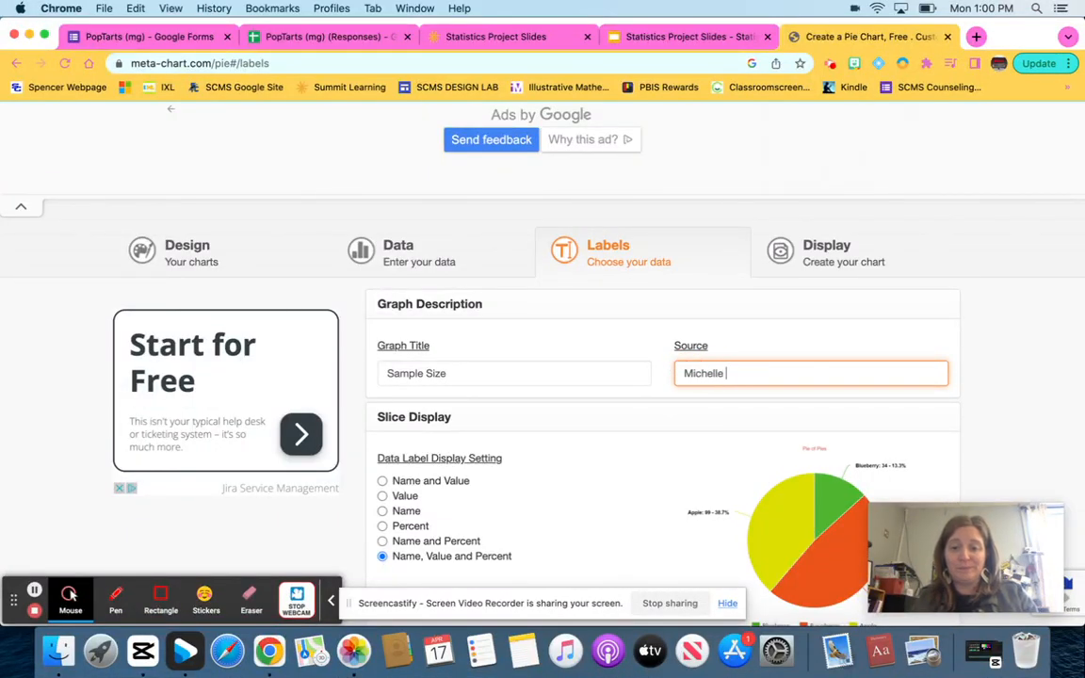
text(Gross)
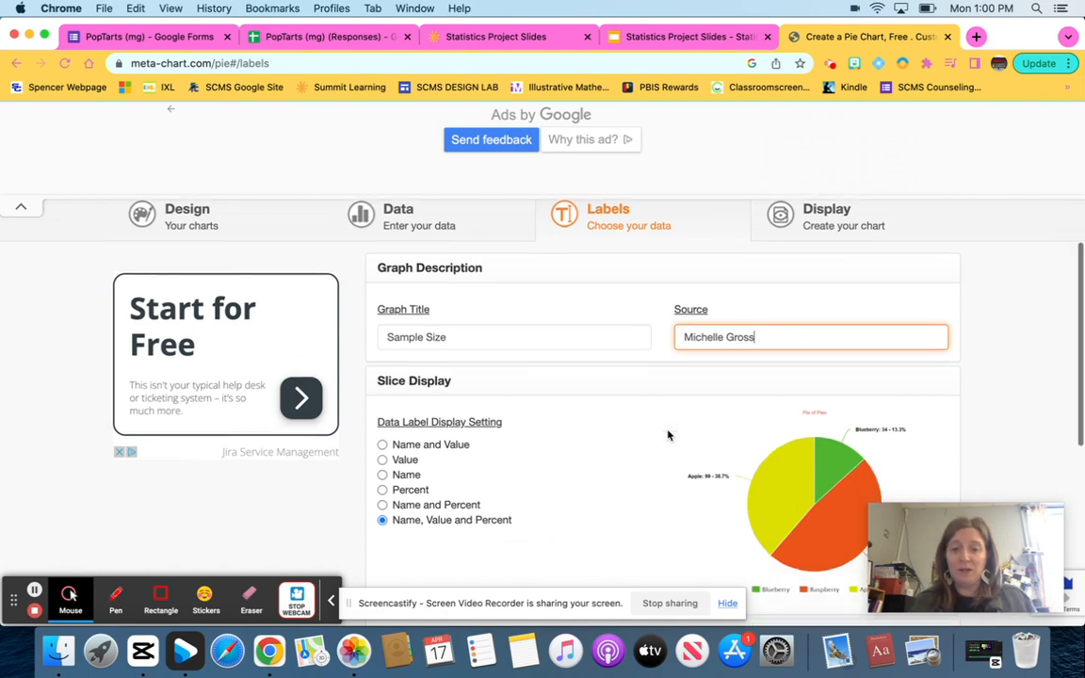
Review the title font size choices on the Labels step.
scroll(down, 3)
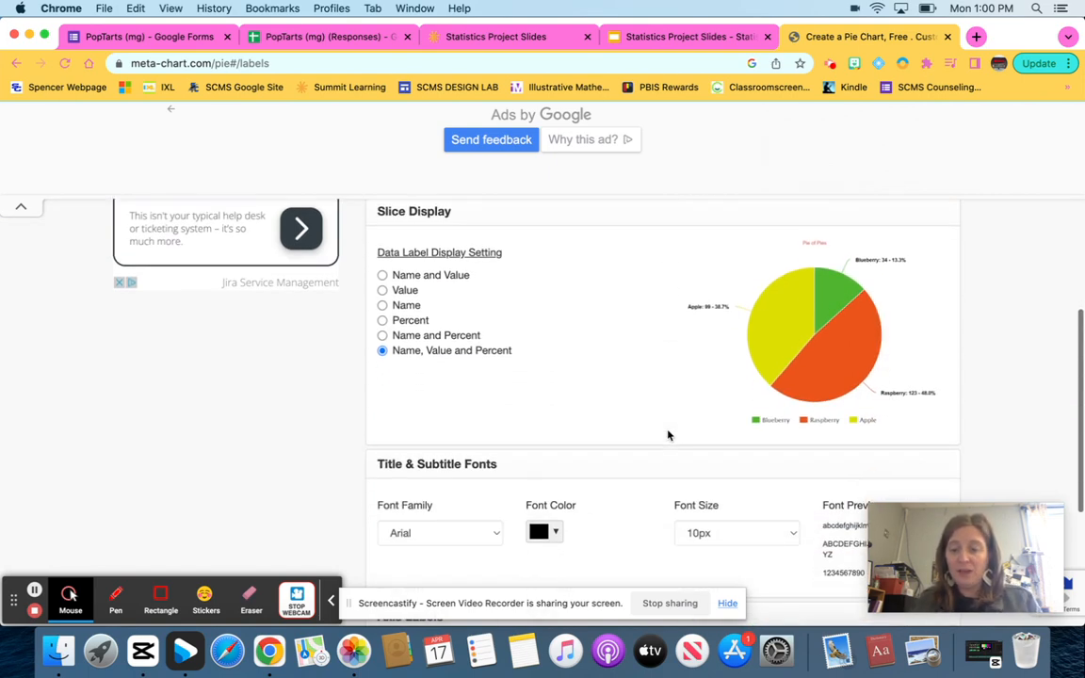
scroll(down, 3)
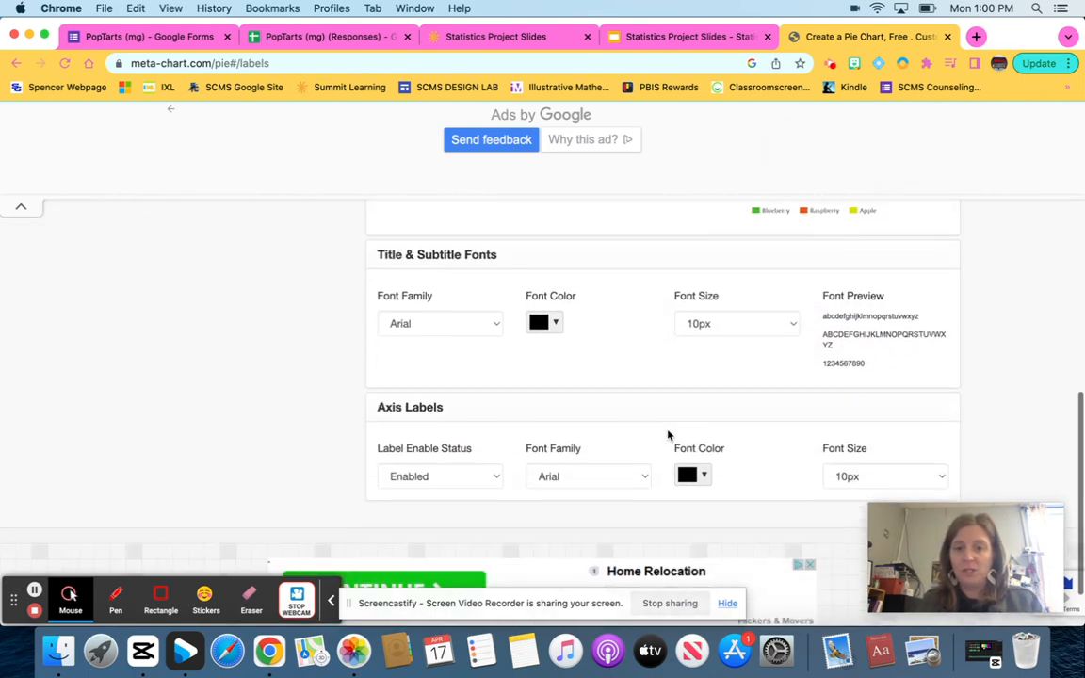
click(737, 323)
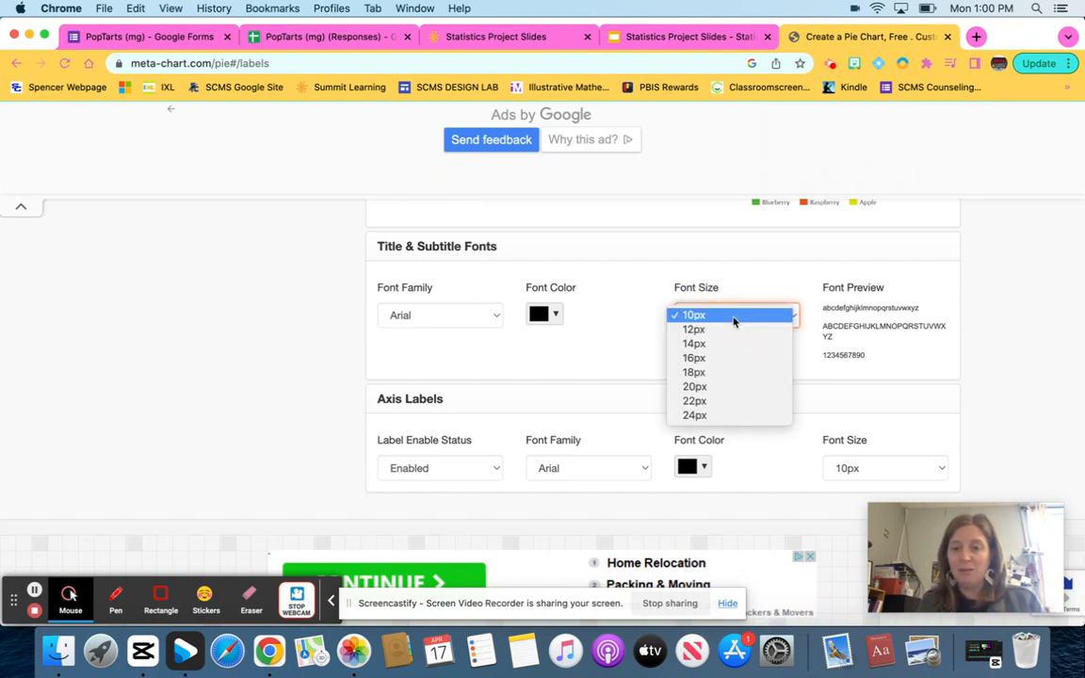
mouse_move(737, 383)
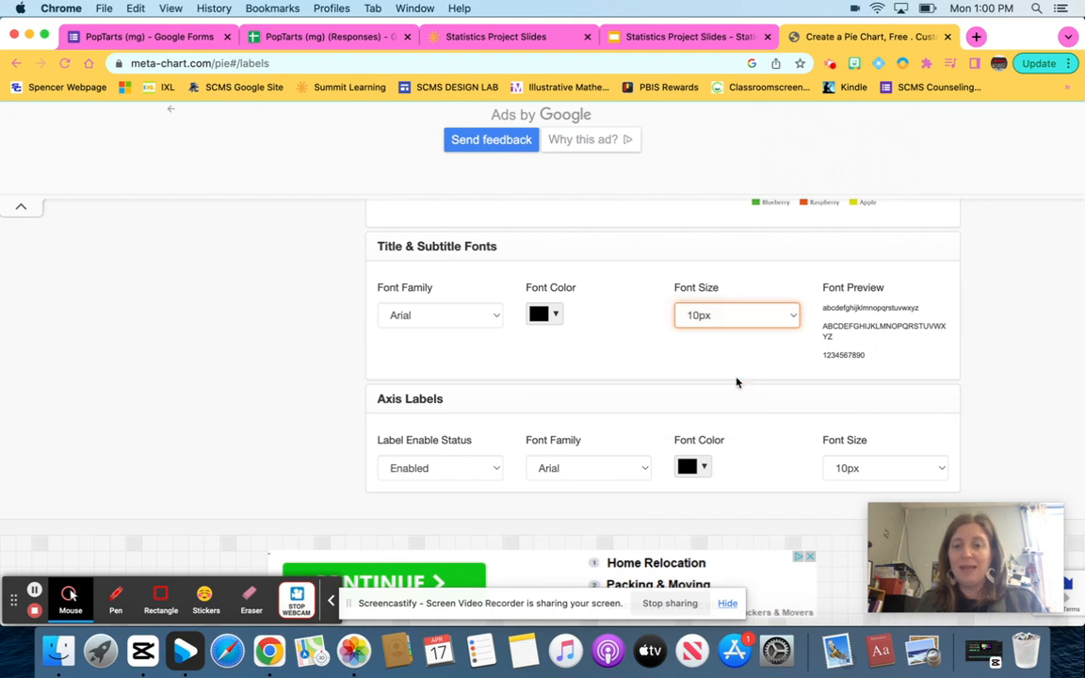
scroll(down, 3)
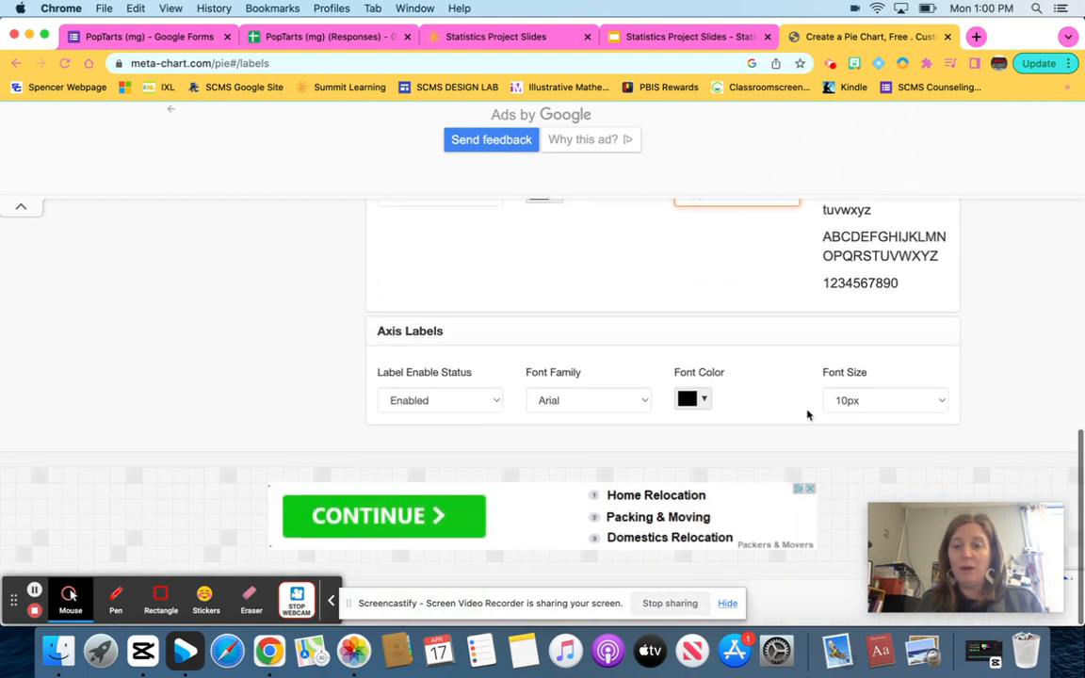
click(884, 399)
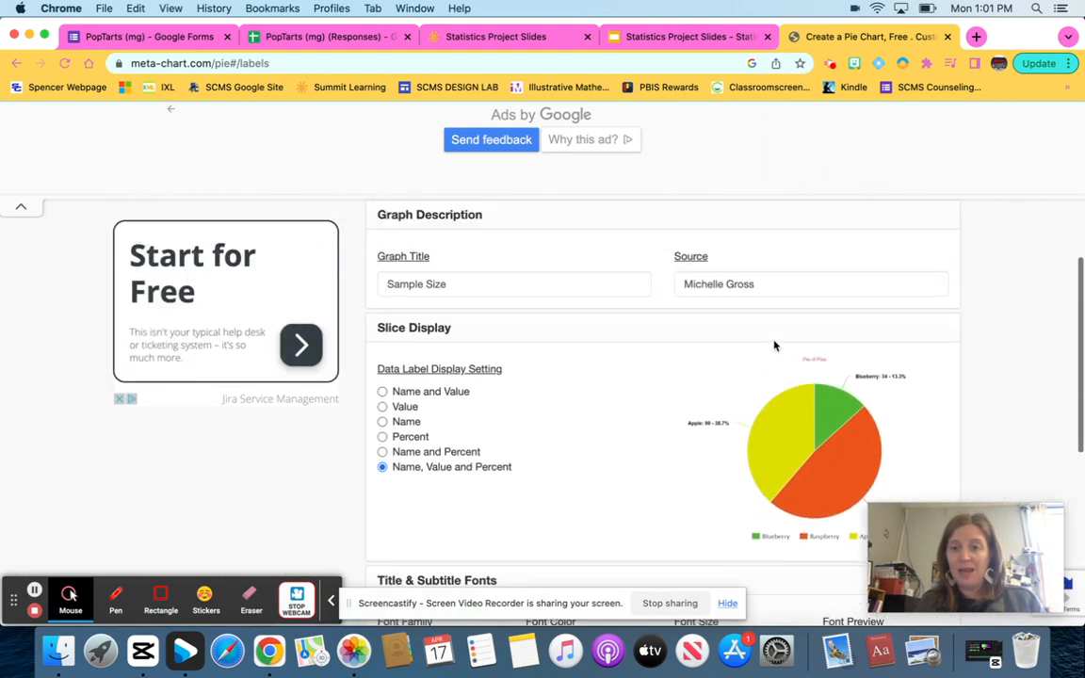
click(827, 316)
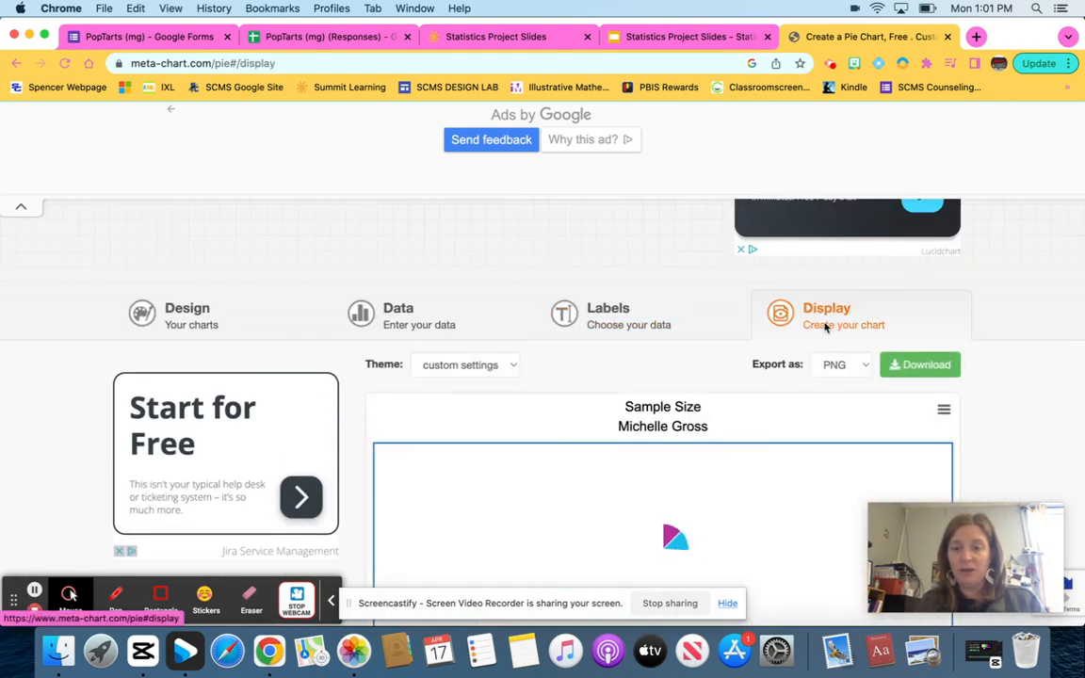
scroll(down, 3)
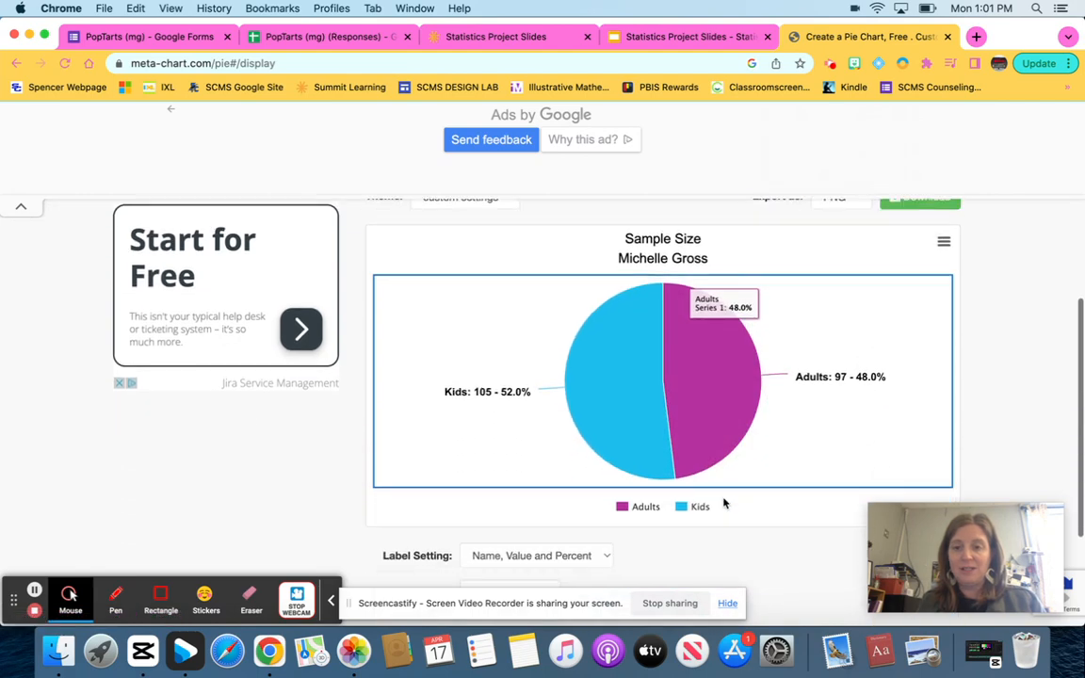
mouse_move(620, 417)
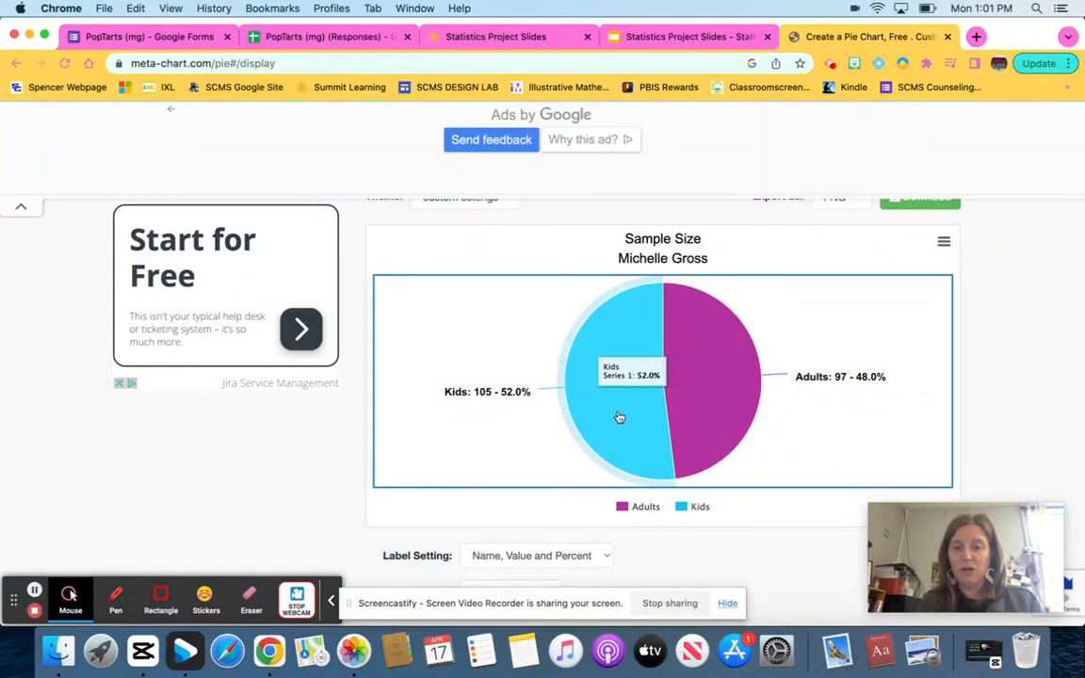
scroll(up, 3)
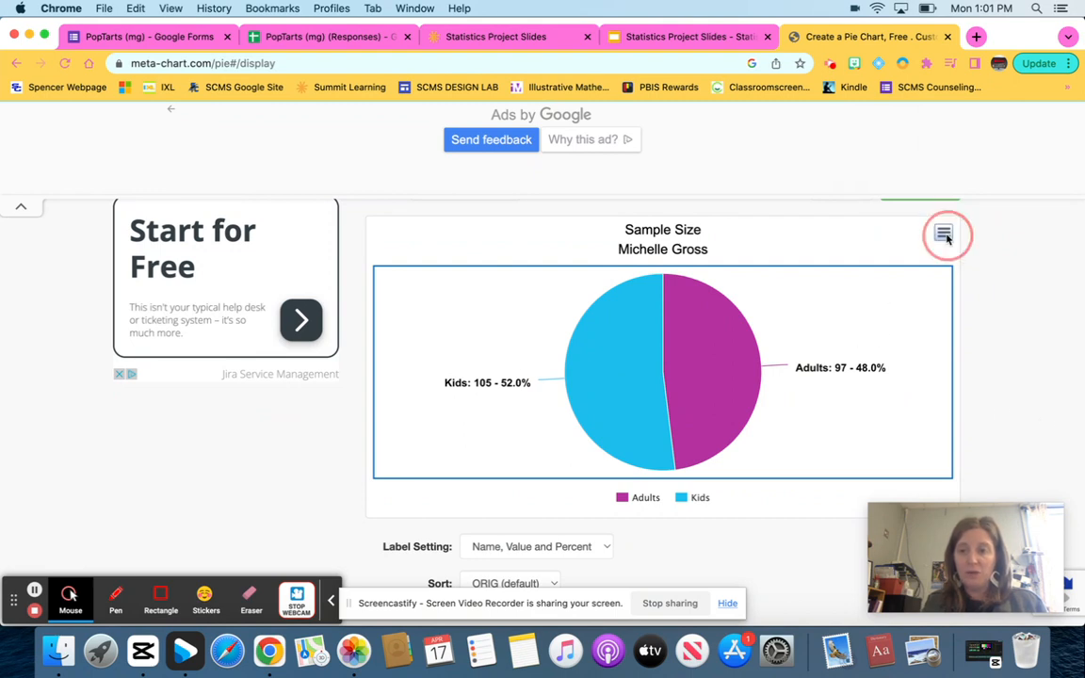
Download the Sample Size pie chart as a PNG and return to the Statistics Project Slides tab.
click(943, 233)
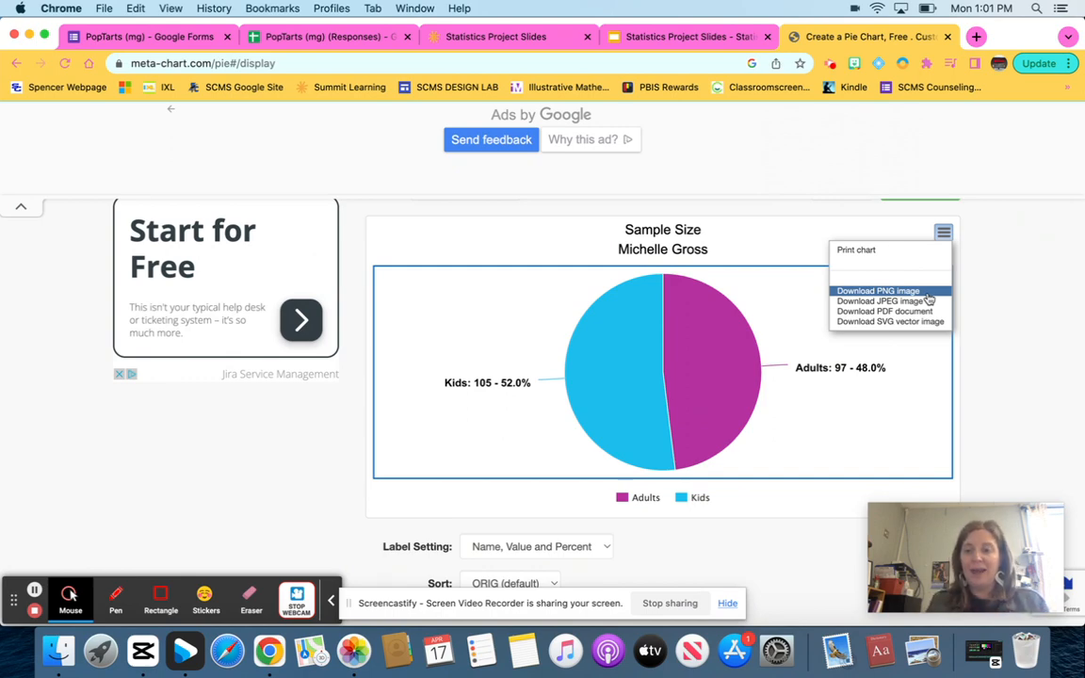
click(877, 290)
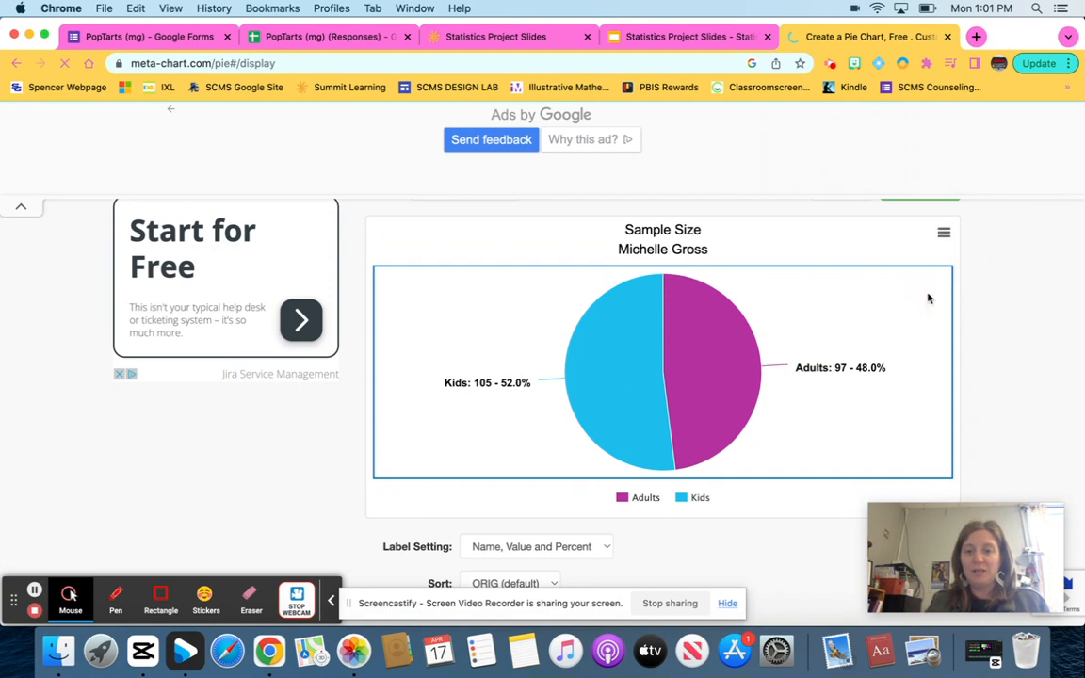
click(919, 187)
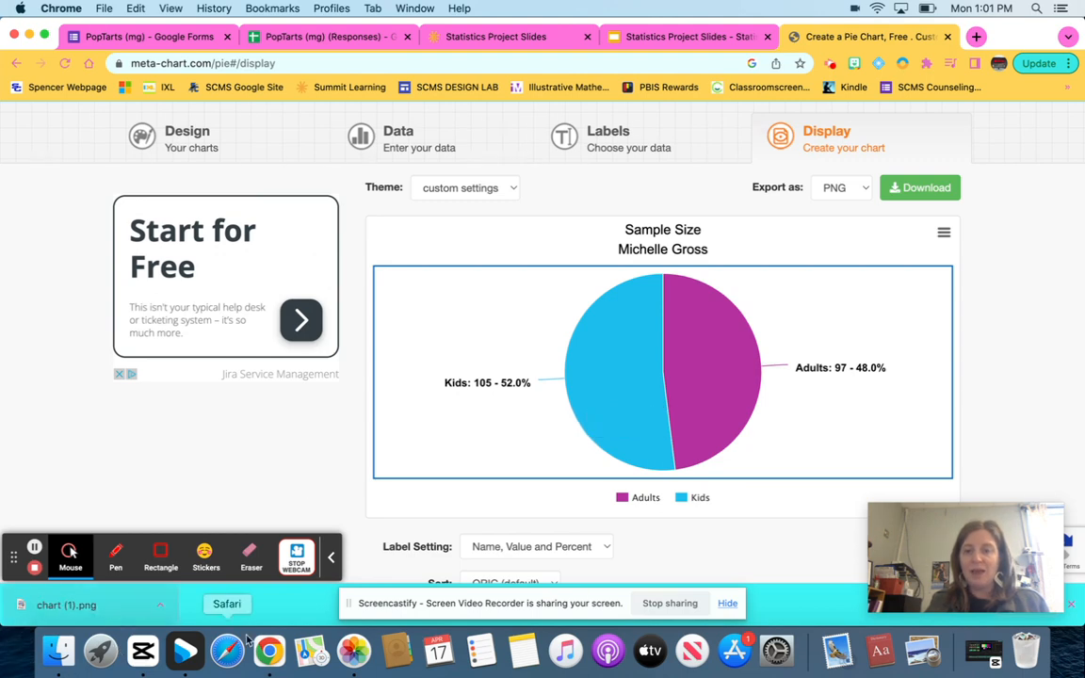
mouse_move(335, 488)
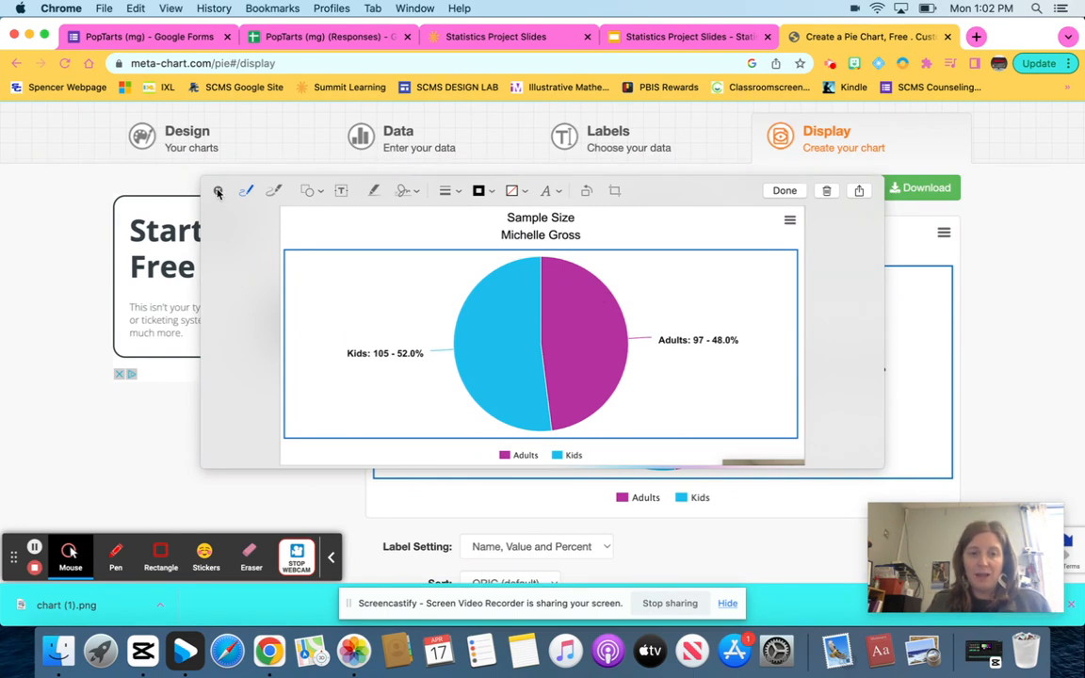
click(784, 190)
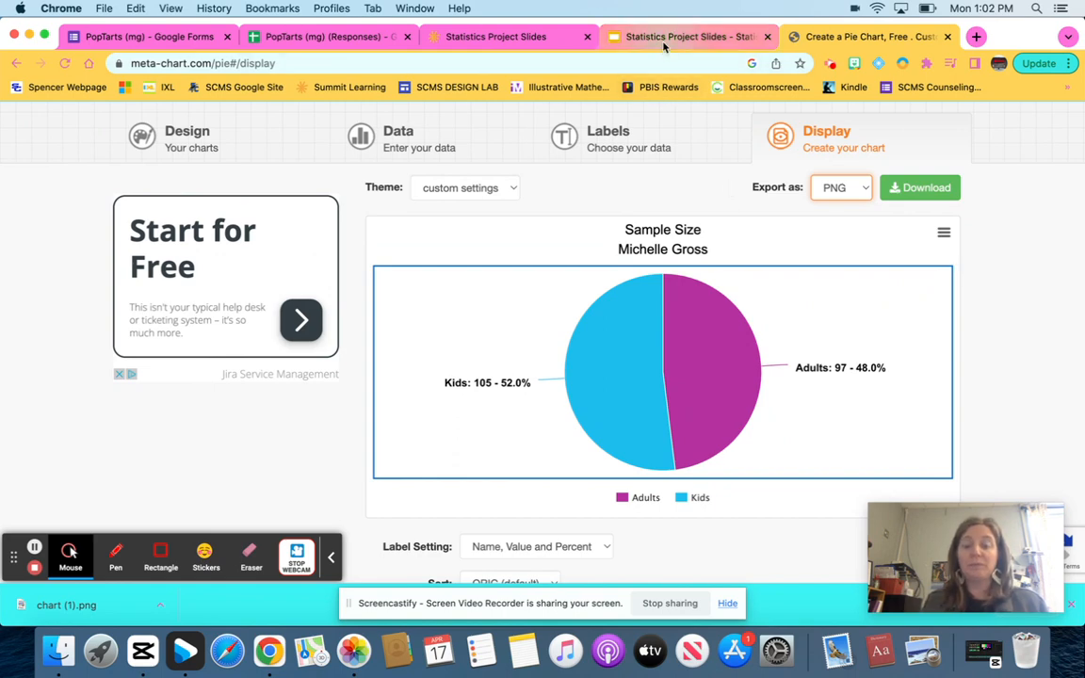
click(687, 36)
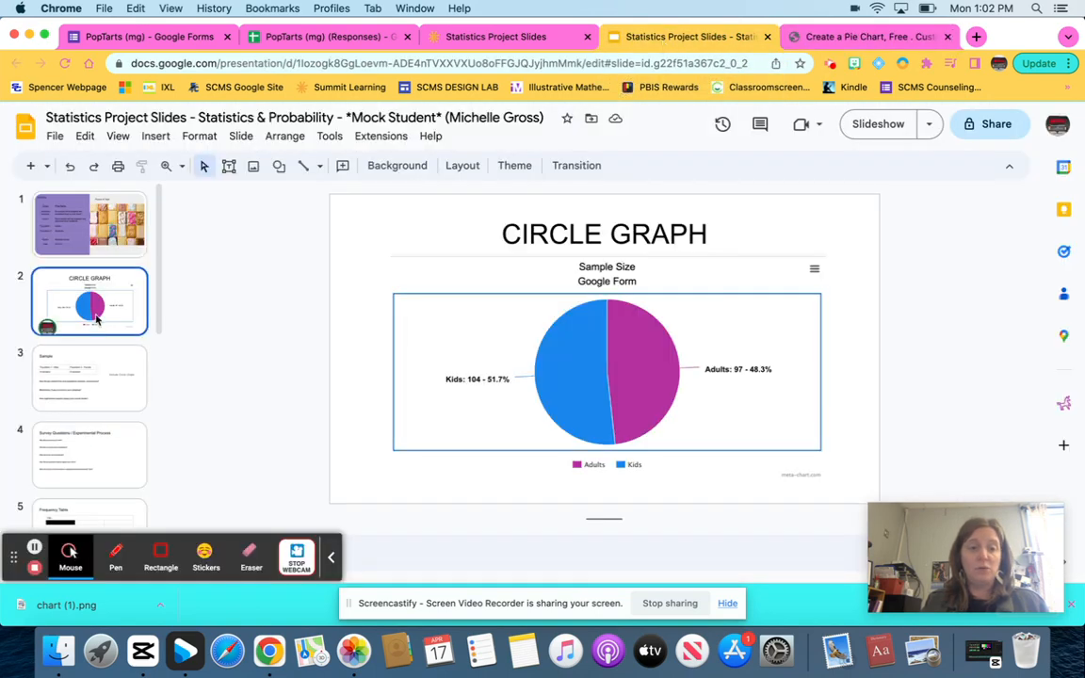
Go to slide 3, the Sample slide, via the filmstrip.
click(89, 224)
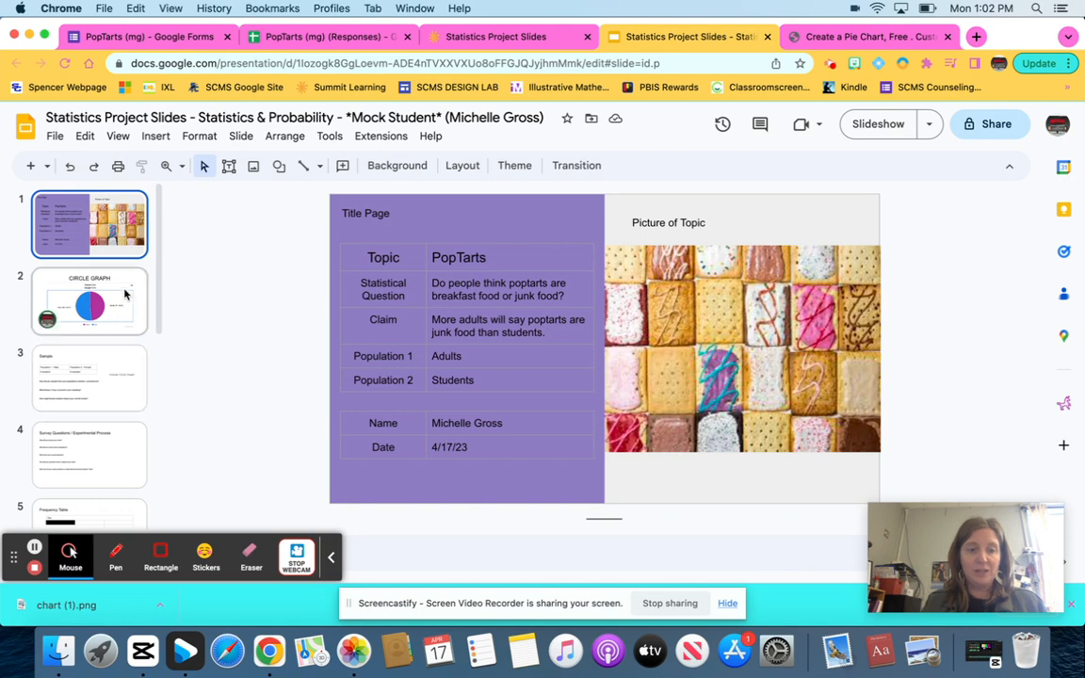
click(89, 378)
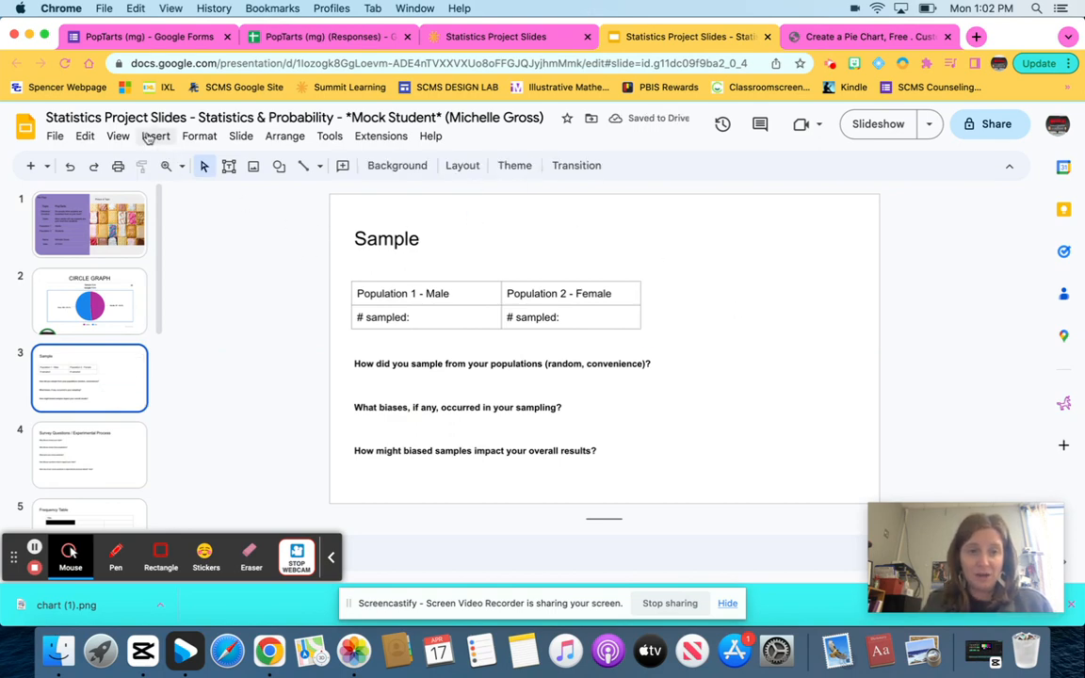
Insert the downloaded pie chart from Downloads, shrink it and place it beside the population table.
click(156, 136)
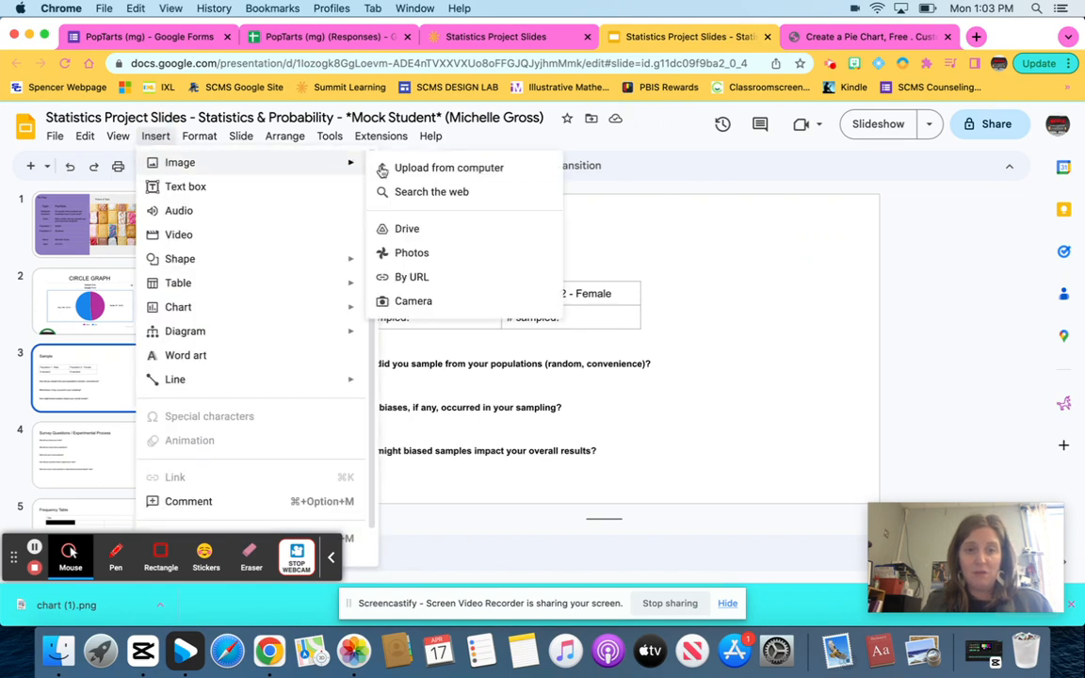
click(449, 168)
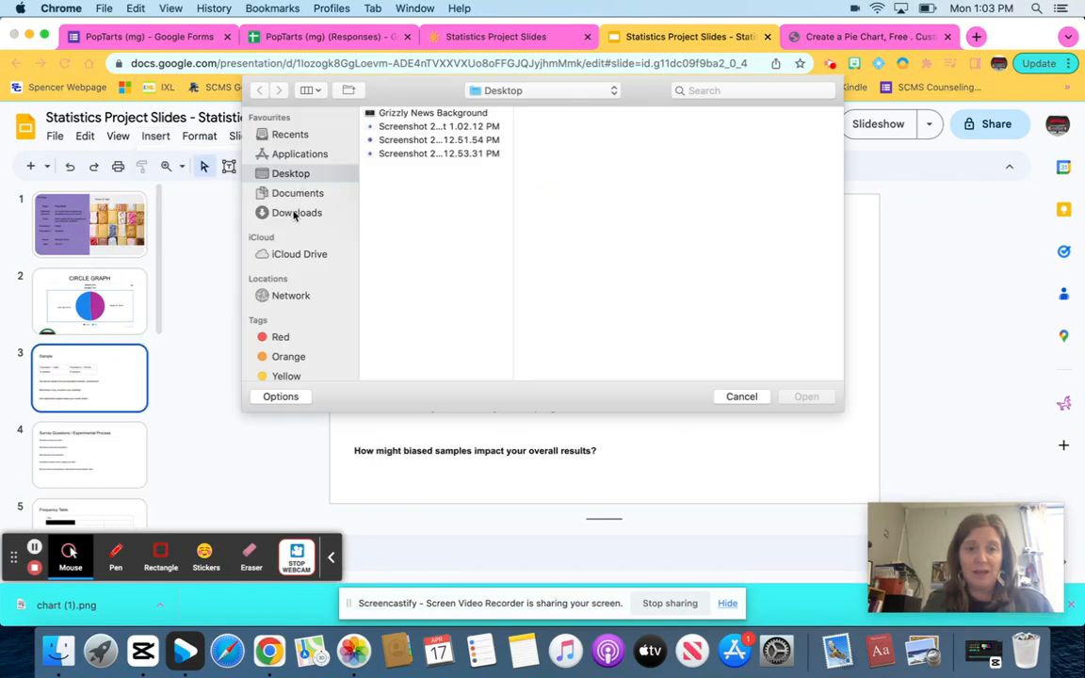
click(297, 212)
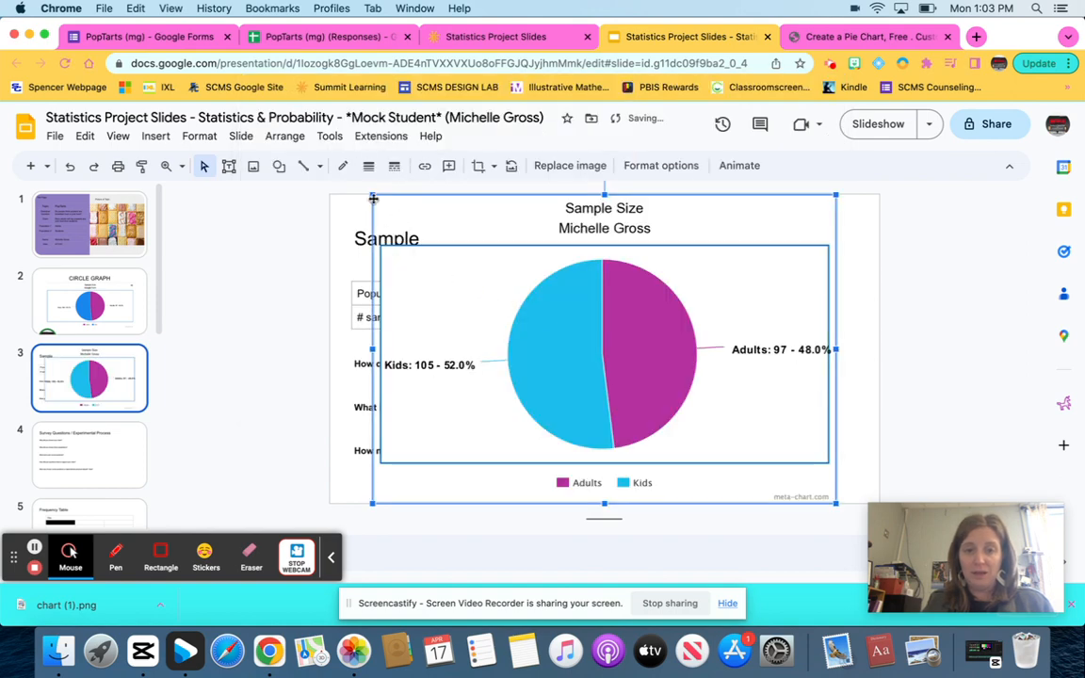
drag(604, 350, 682, 405)
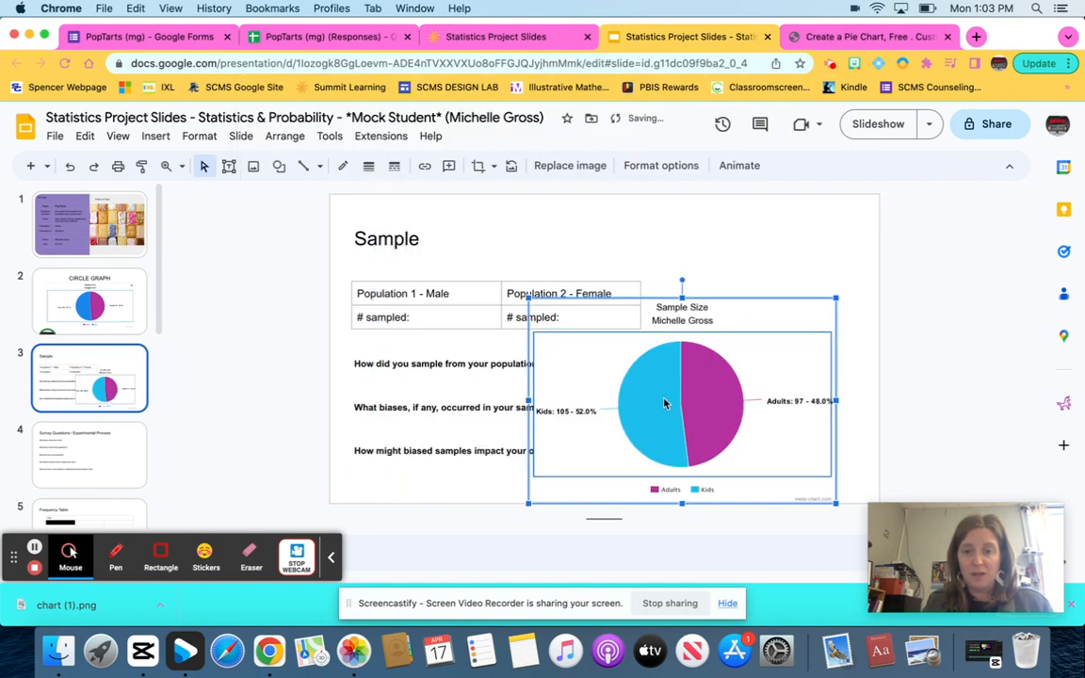
drag(664, 403, 698, 403)
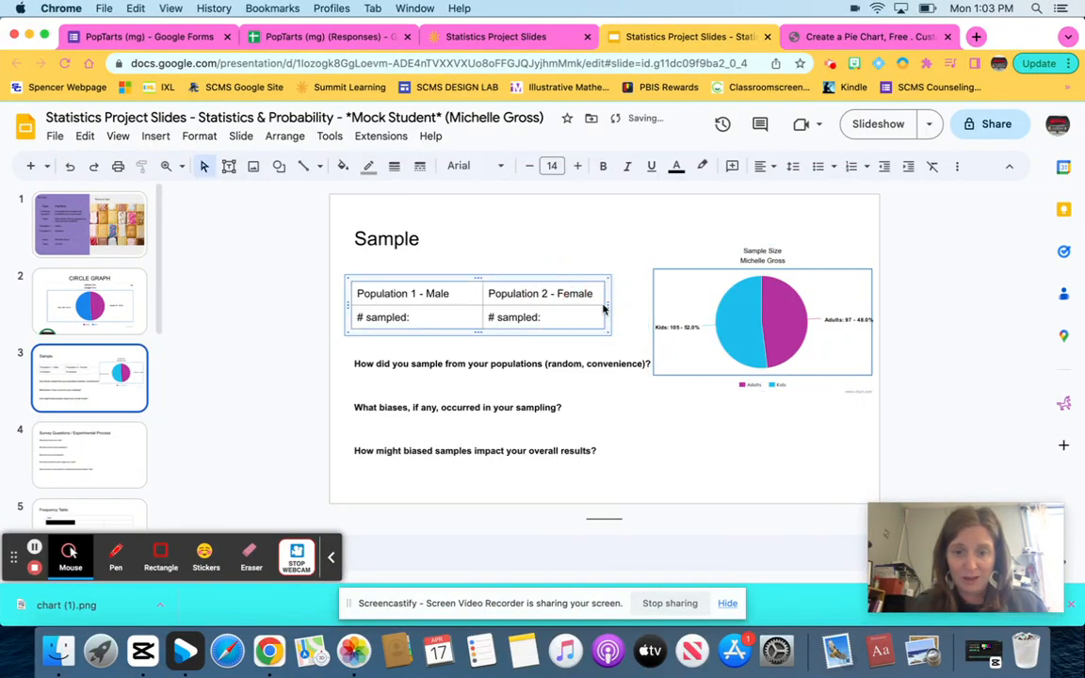
Narrow the sampling questions text box so it clears the pie chart.
click(540, 293)
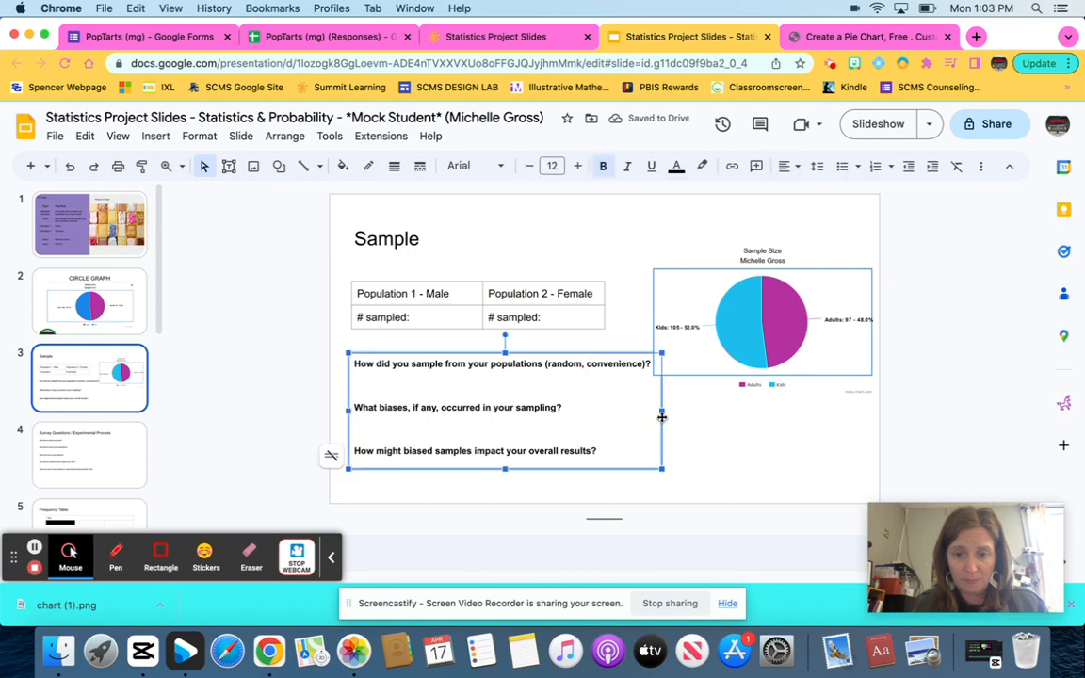
drag(661, 417, 609, 416)
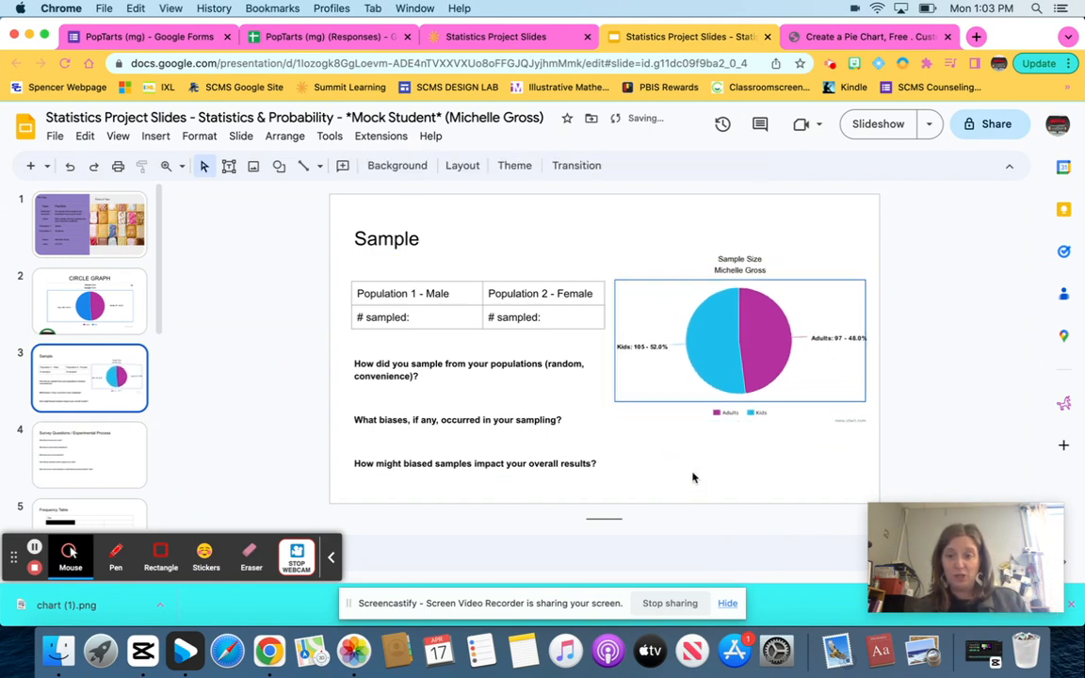
click(412, 316)
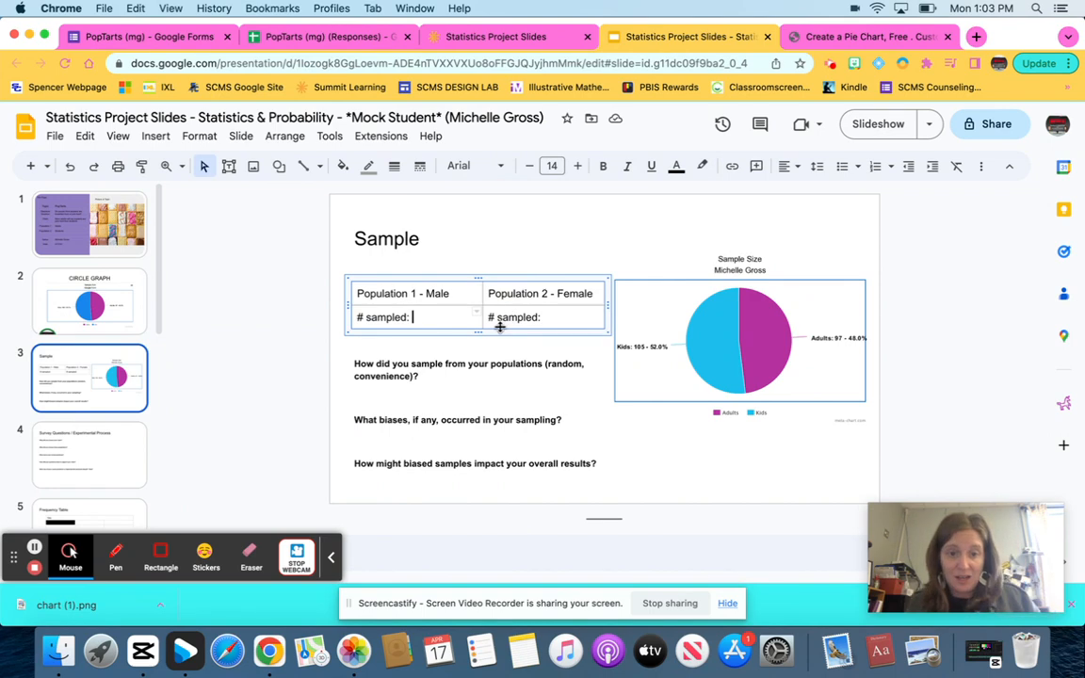
Relabel Male as Adults and Female as Kids, filling in sampled counts 97 and 105.
double_click(436, 293)
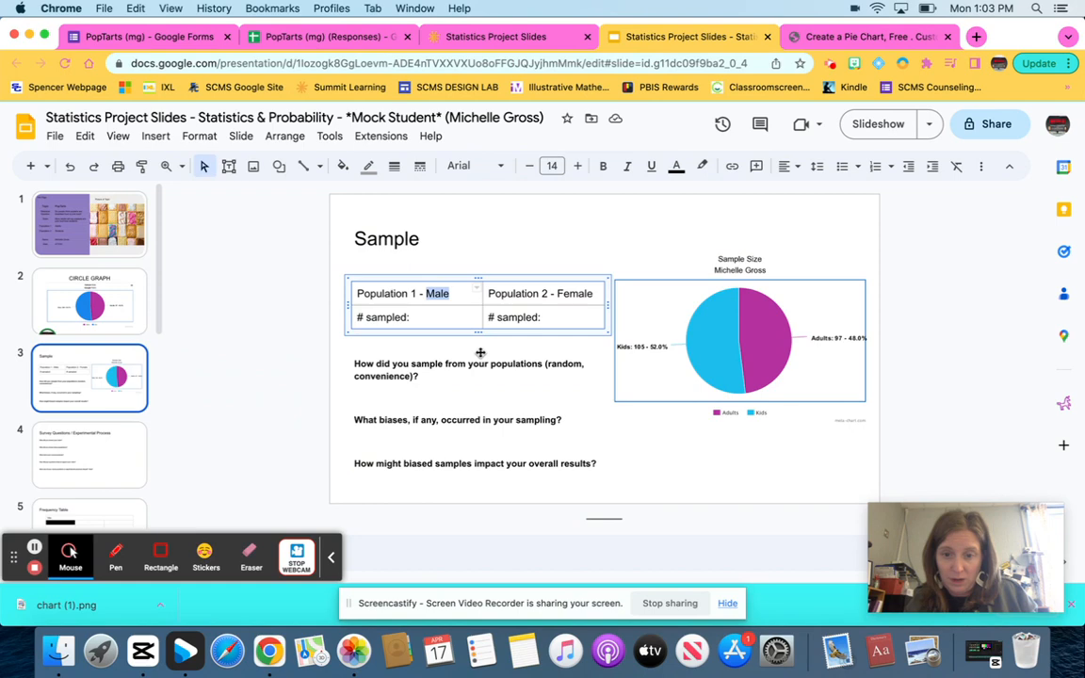
text(Adults)
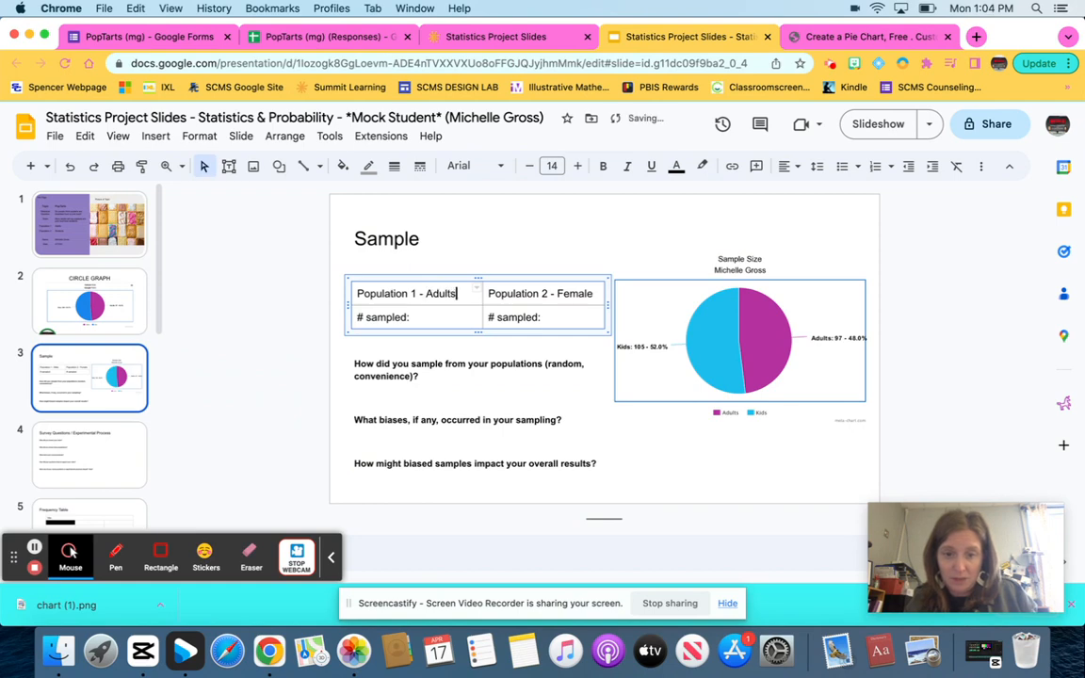
double_click(574, 293)
text(Kids)
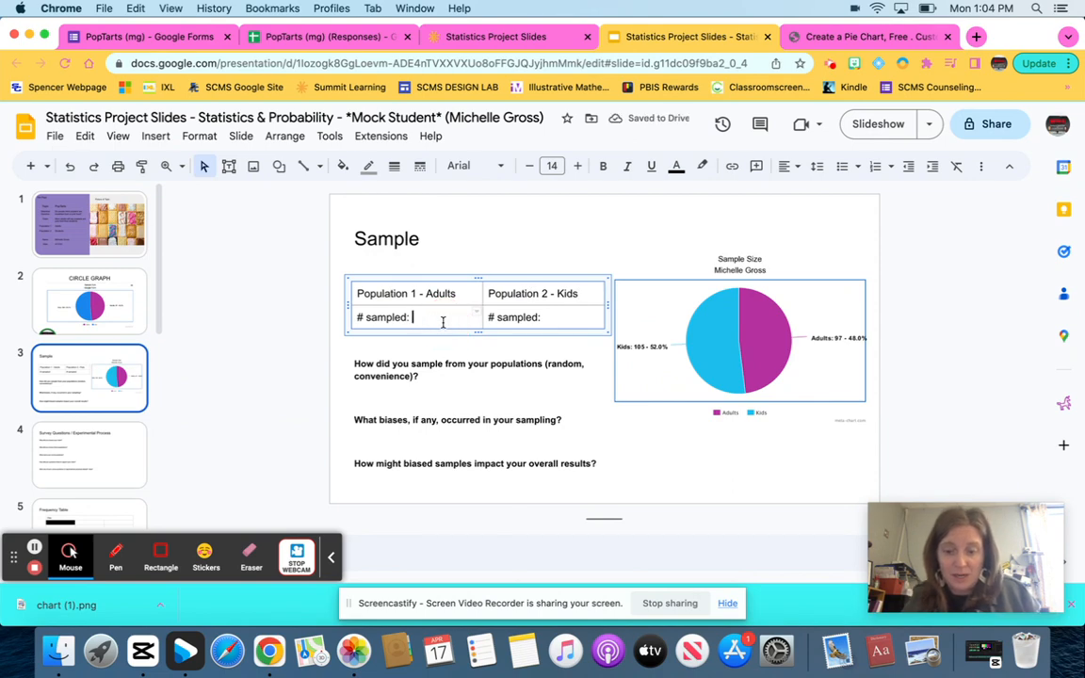
text(97)
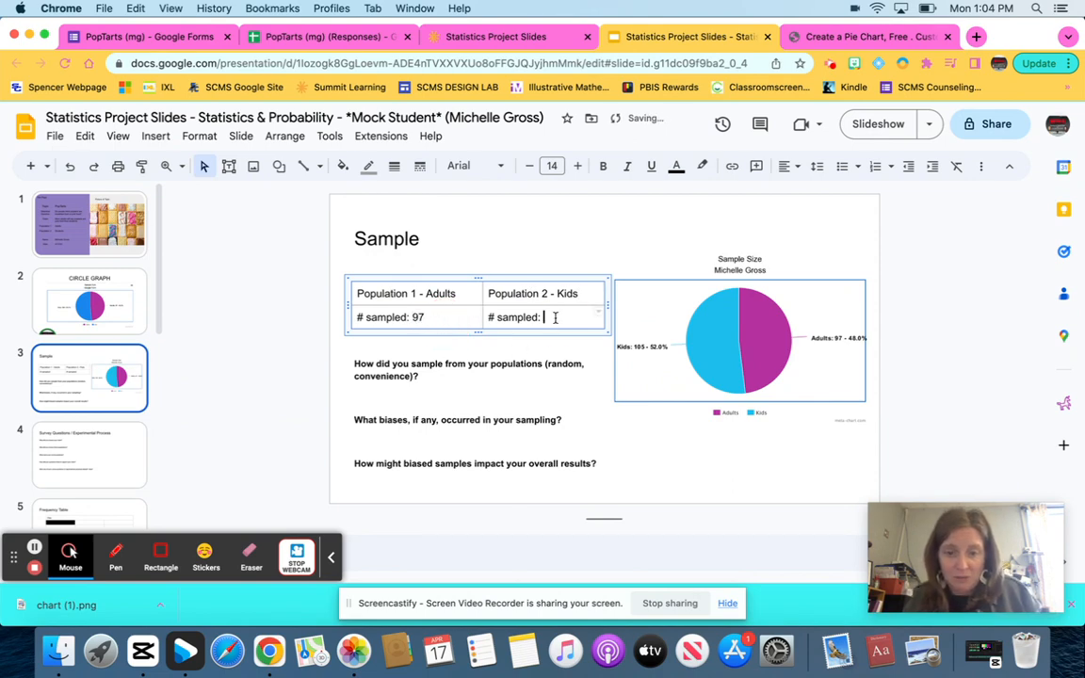
text(105)
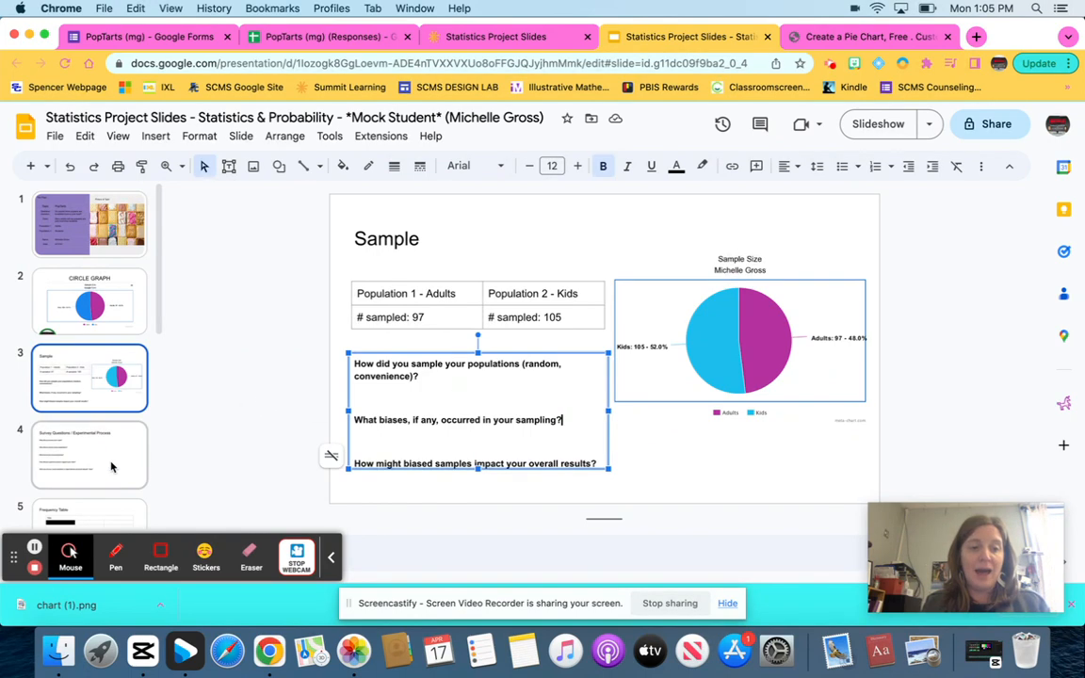
Browse the Survey Questions and Frequency Table slides, then return to the Circle Graph slide.
click(90, 455)
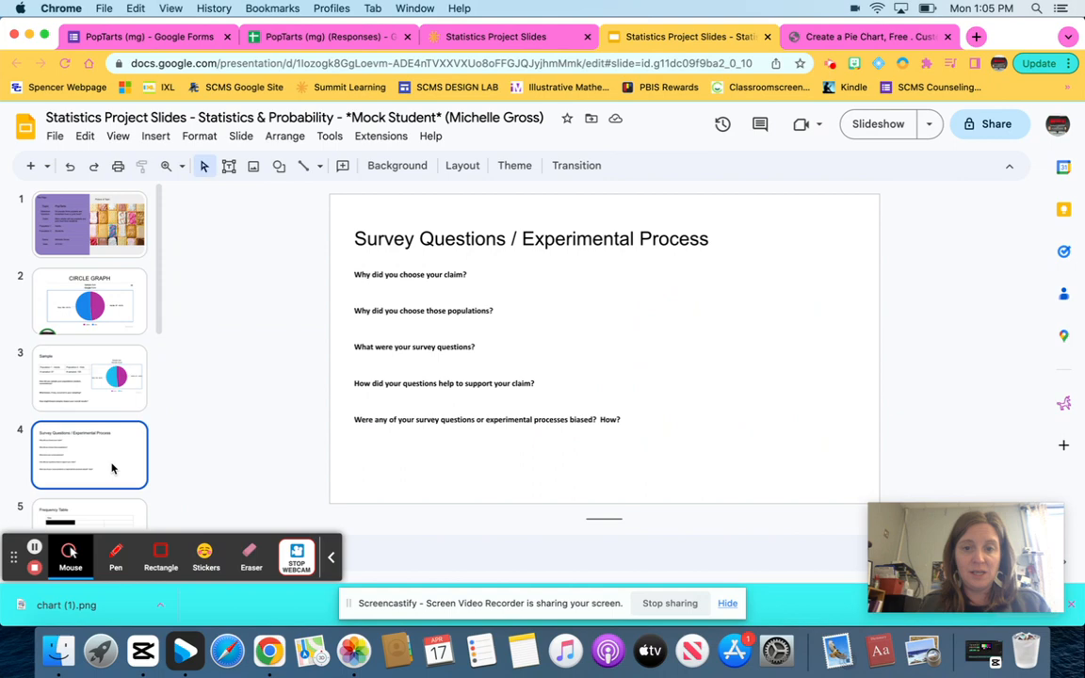
click(90, 443)
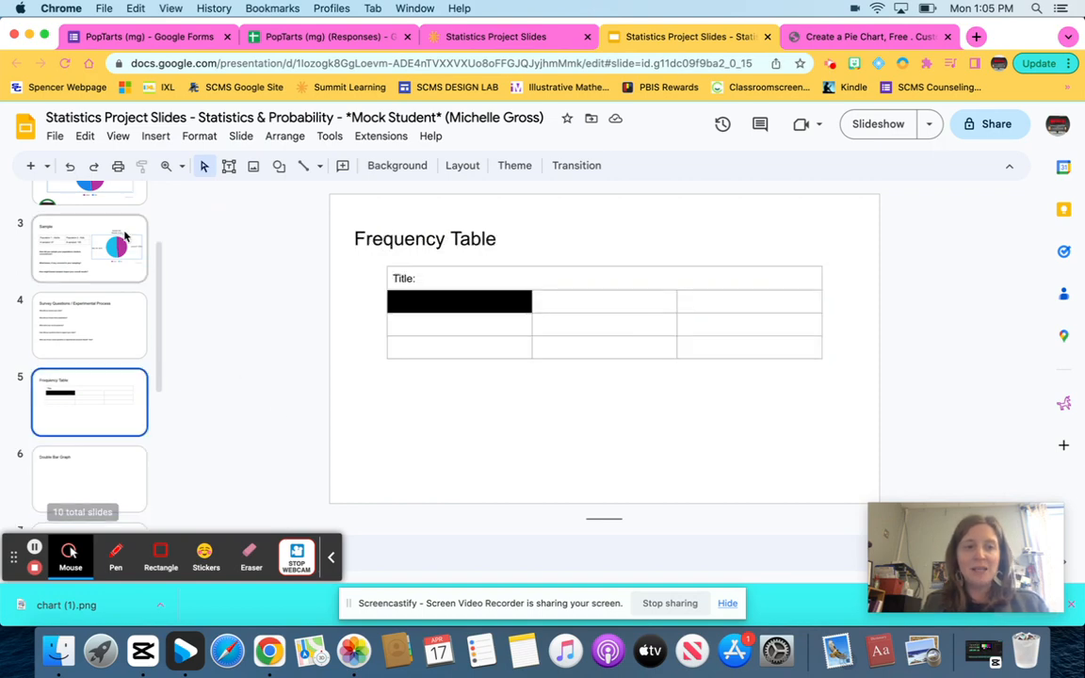
click(88, 239)
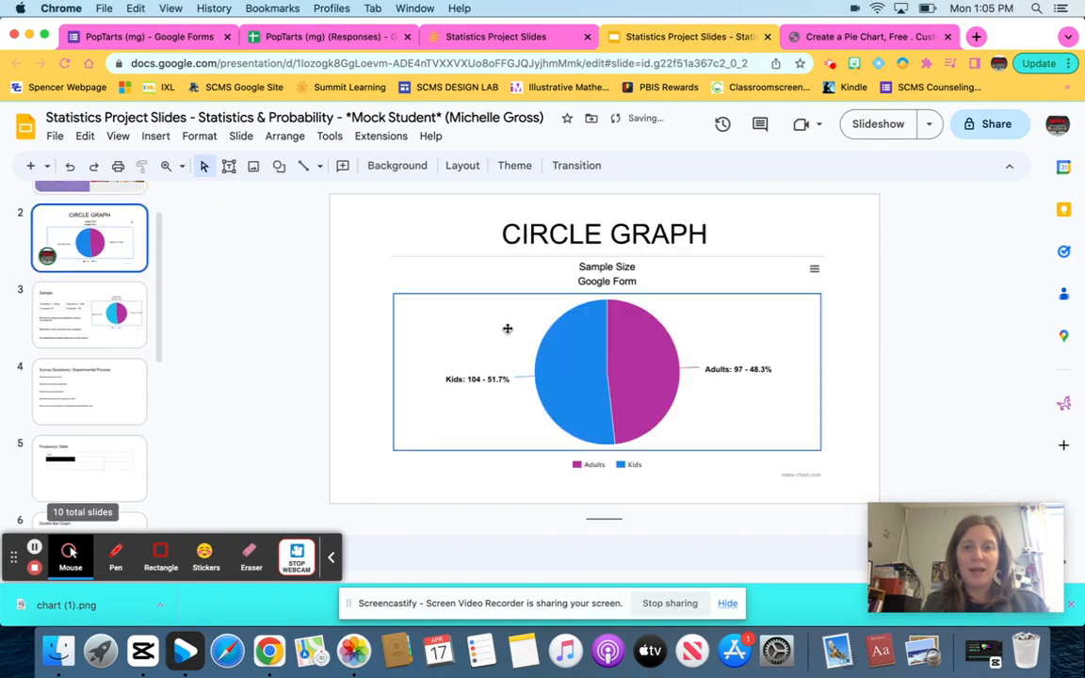